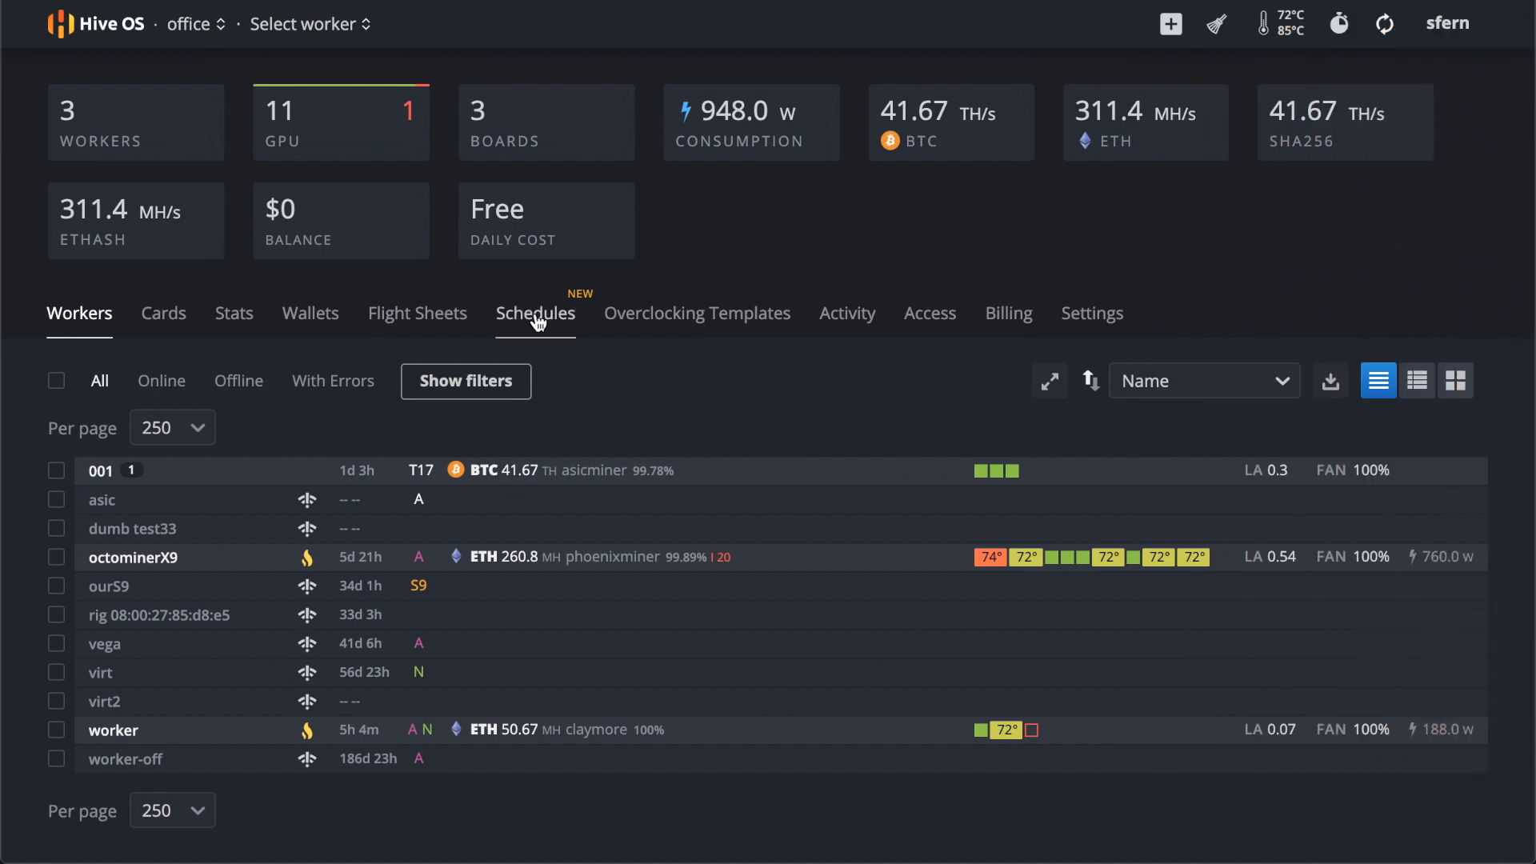
mouse_move(627, 389)
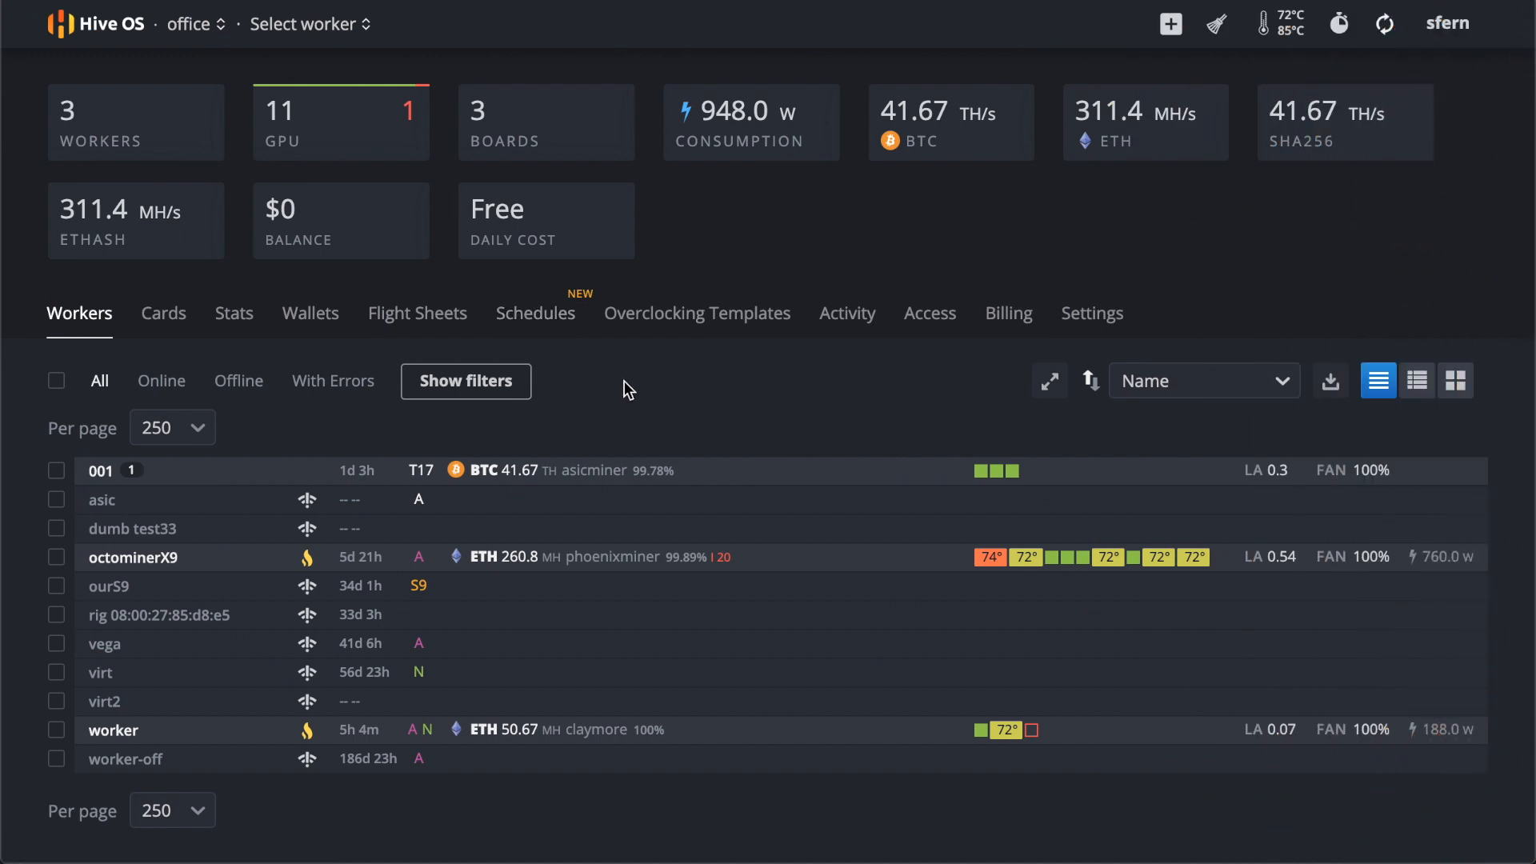
mouse_move(536, 313)
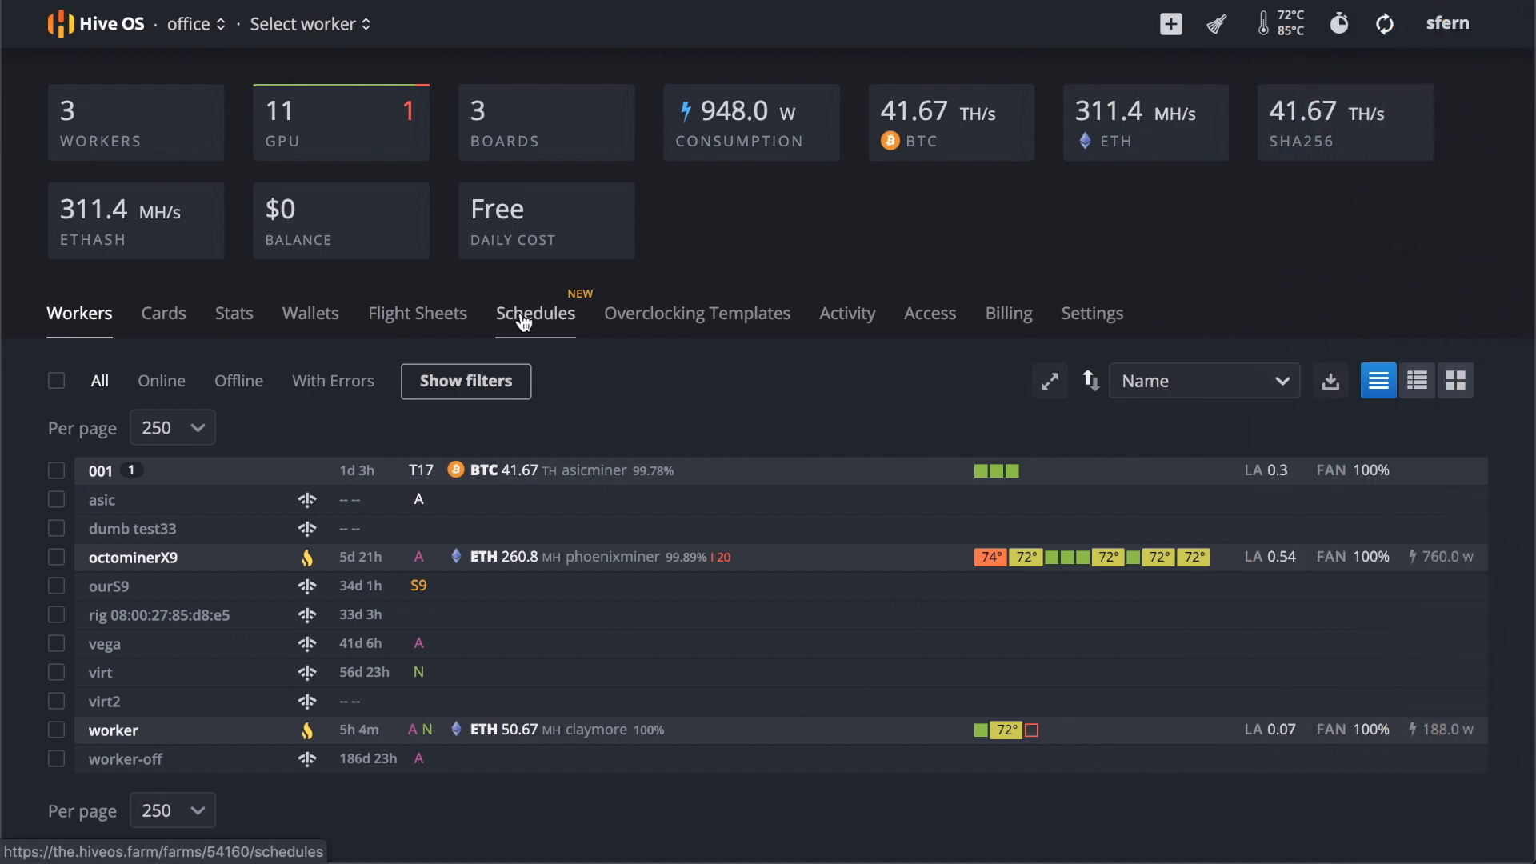
Open the farm's Schedules section to see the scheduled events for tagged workers.
left_click(535, 313)
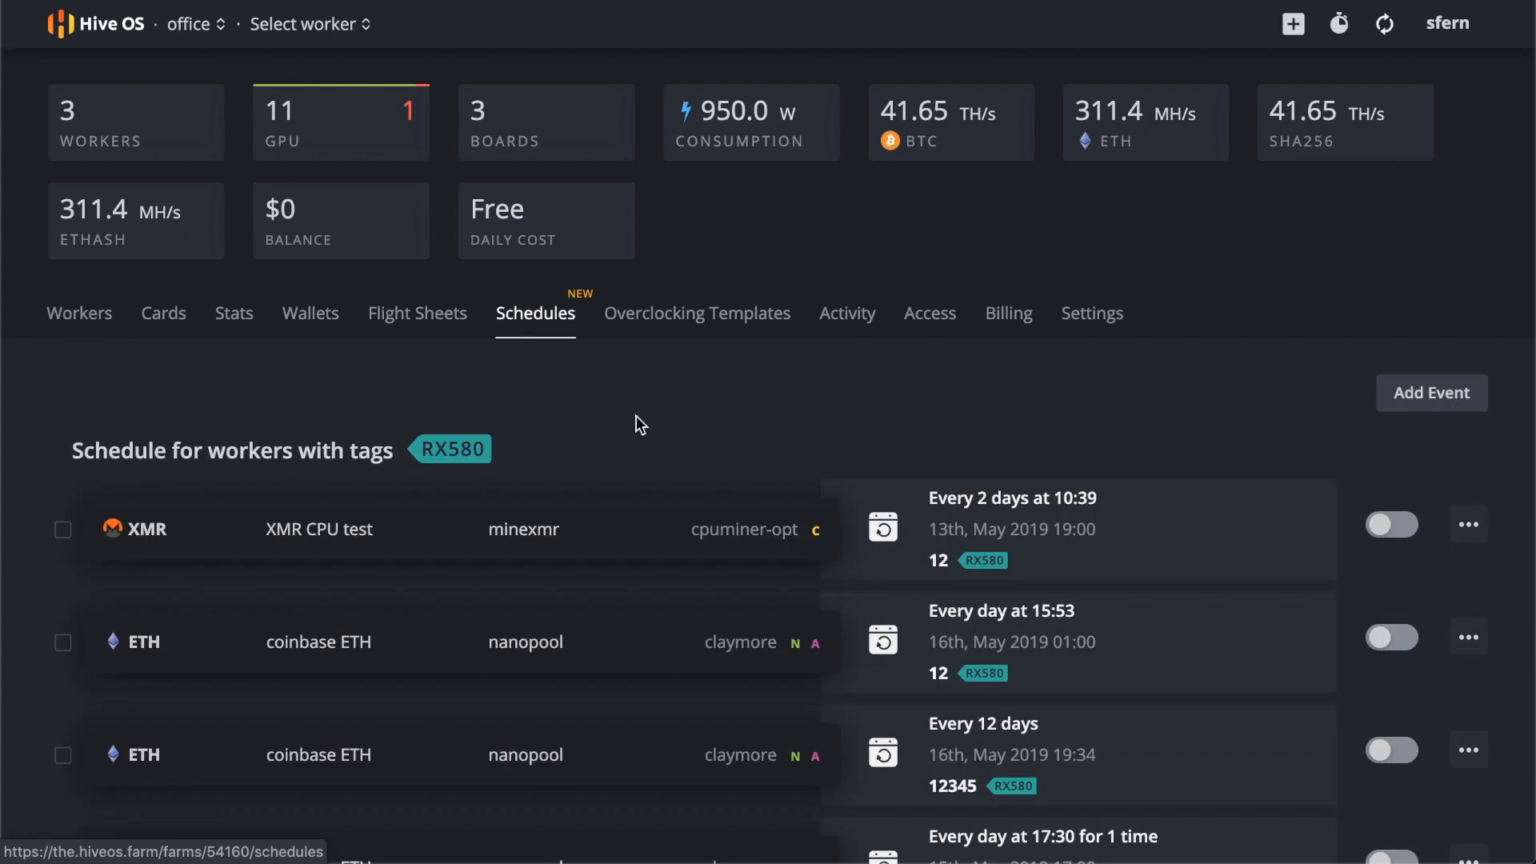
mouse_move(695, 419)
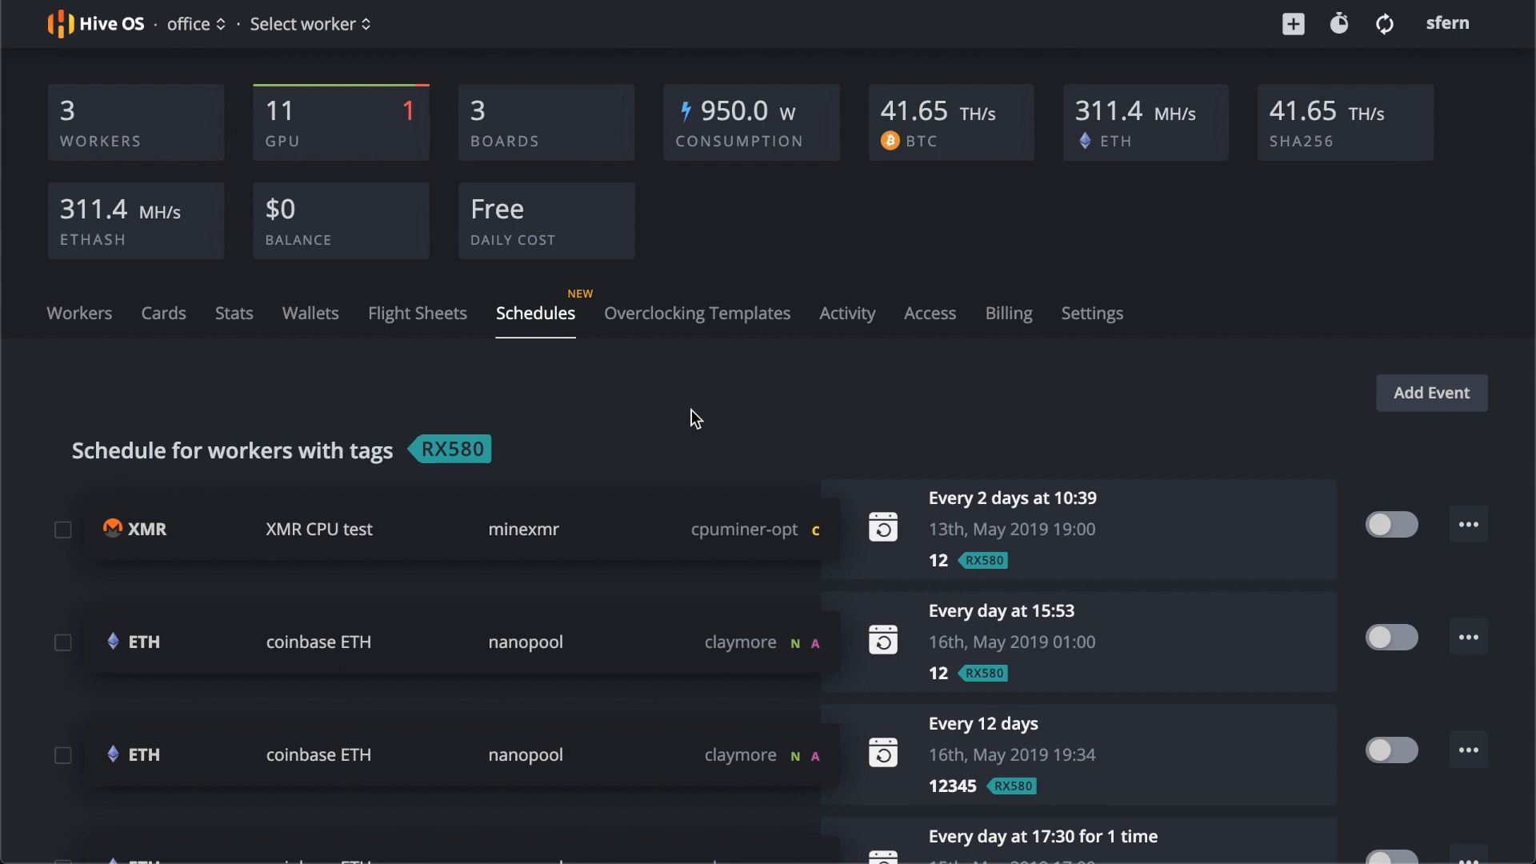
mouse_move(1065, 458)
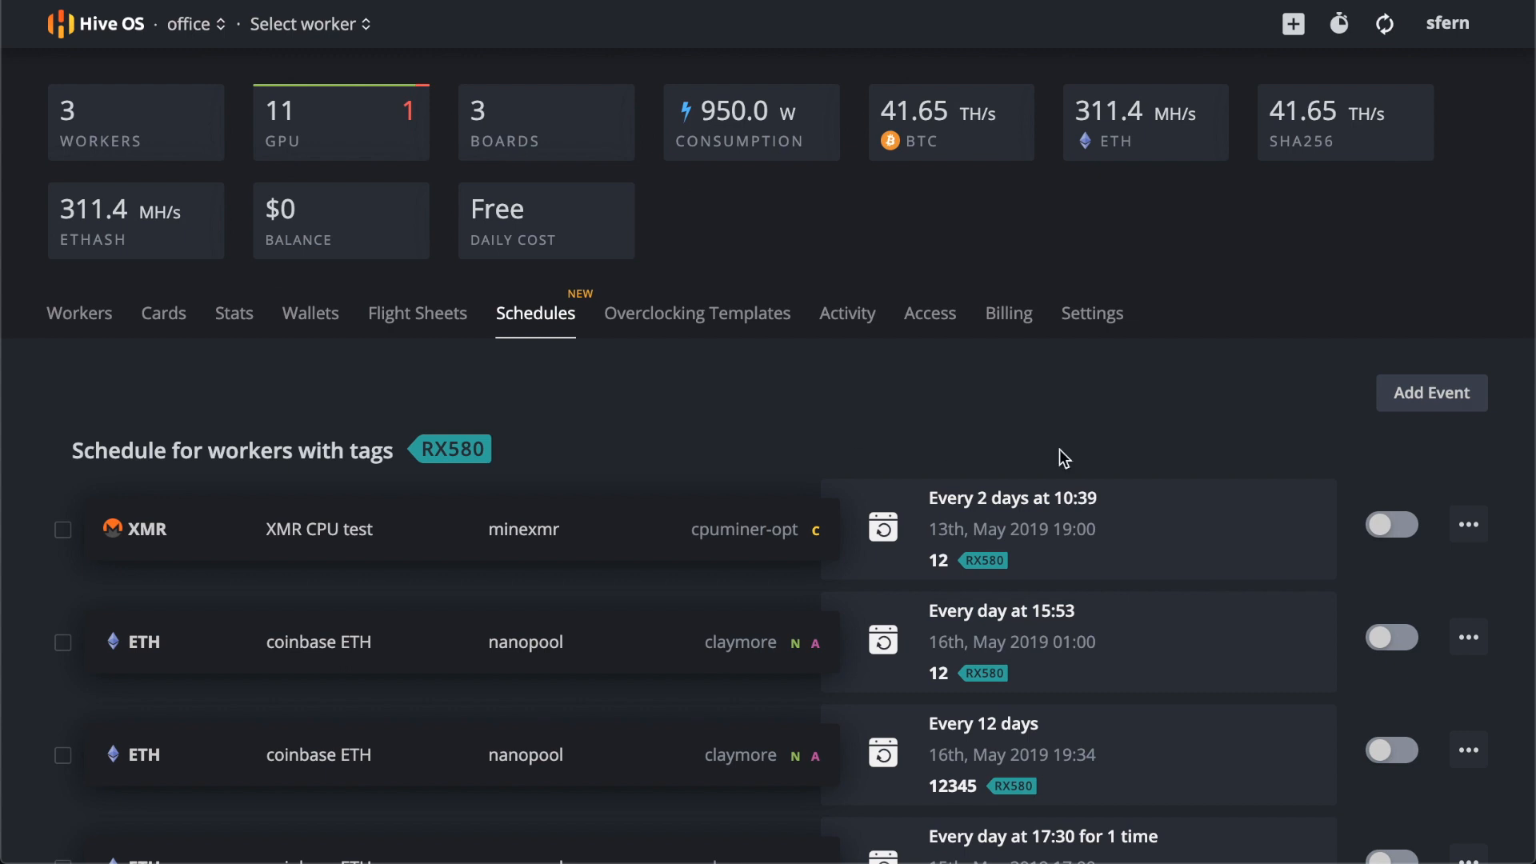
mouse_move(1148, 418)
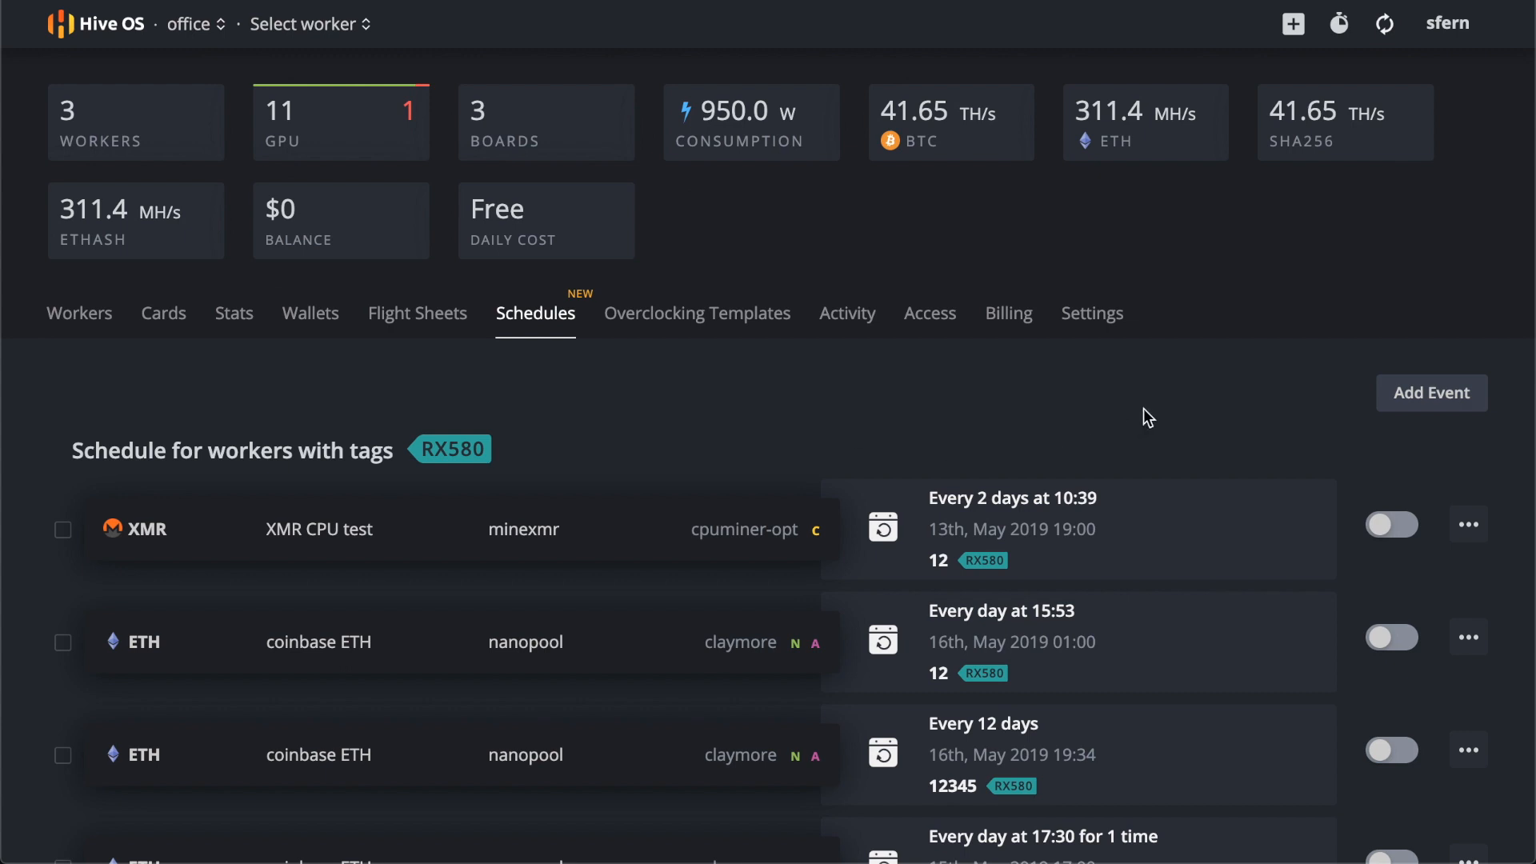
mouse_move(1235, 434)
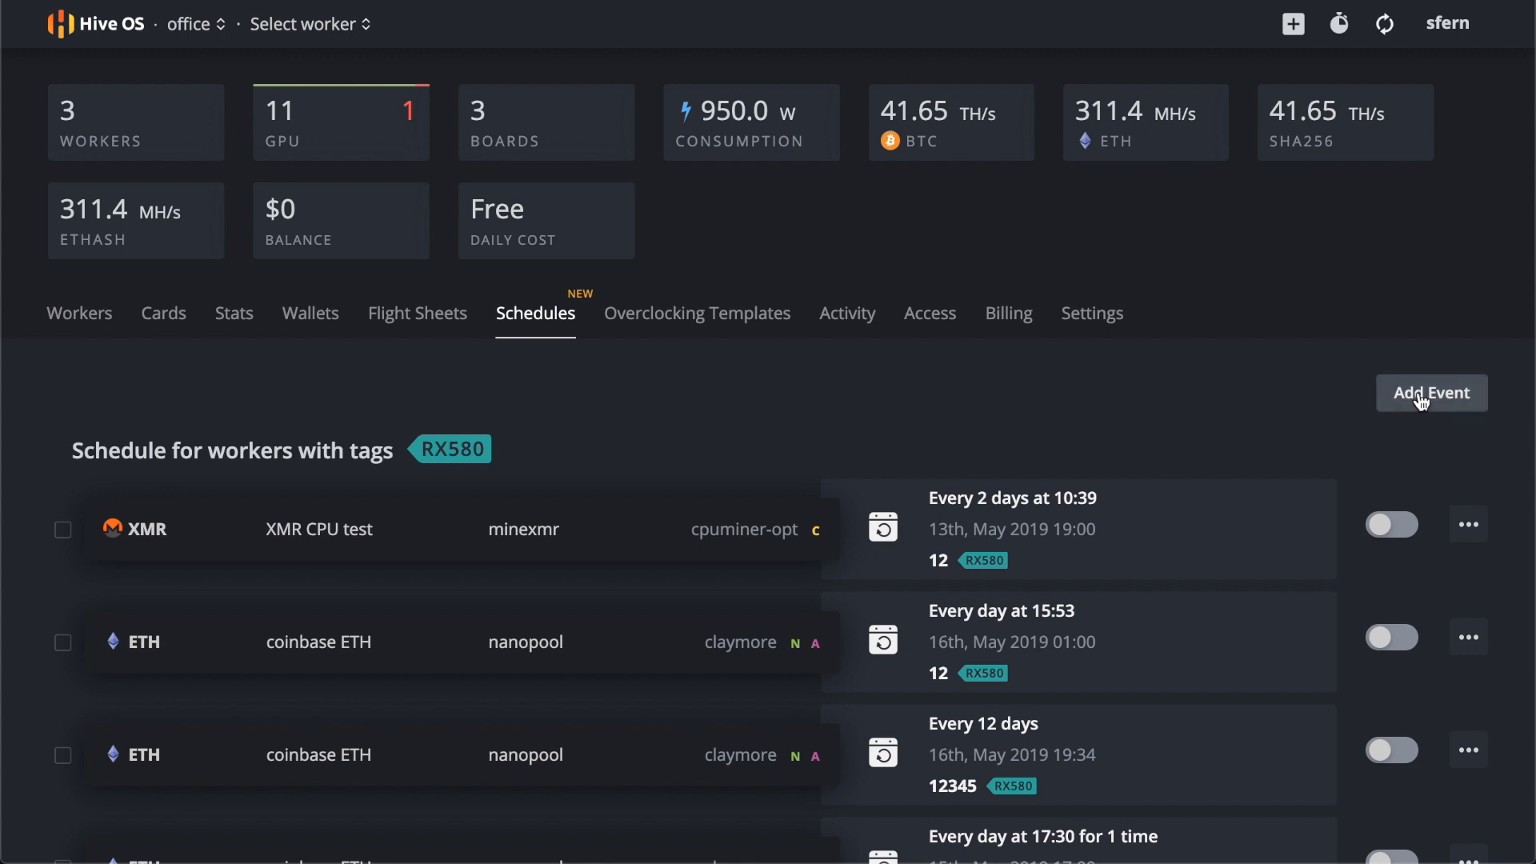
mouse_move(1465, 406)
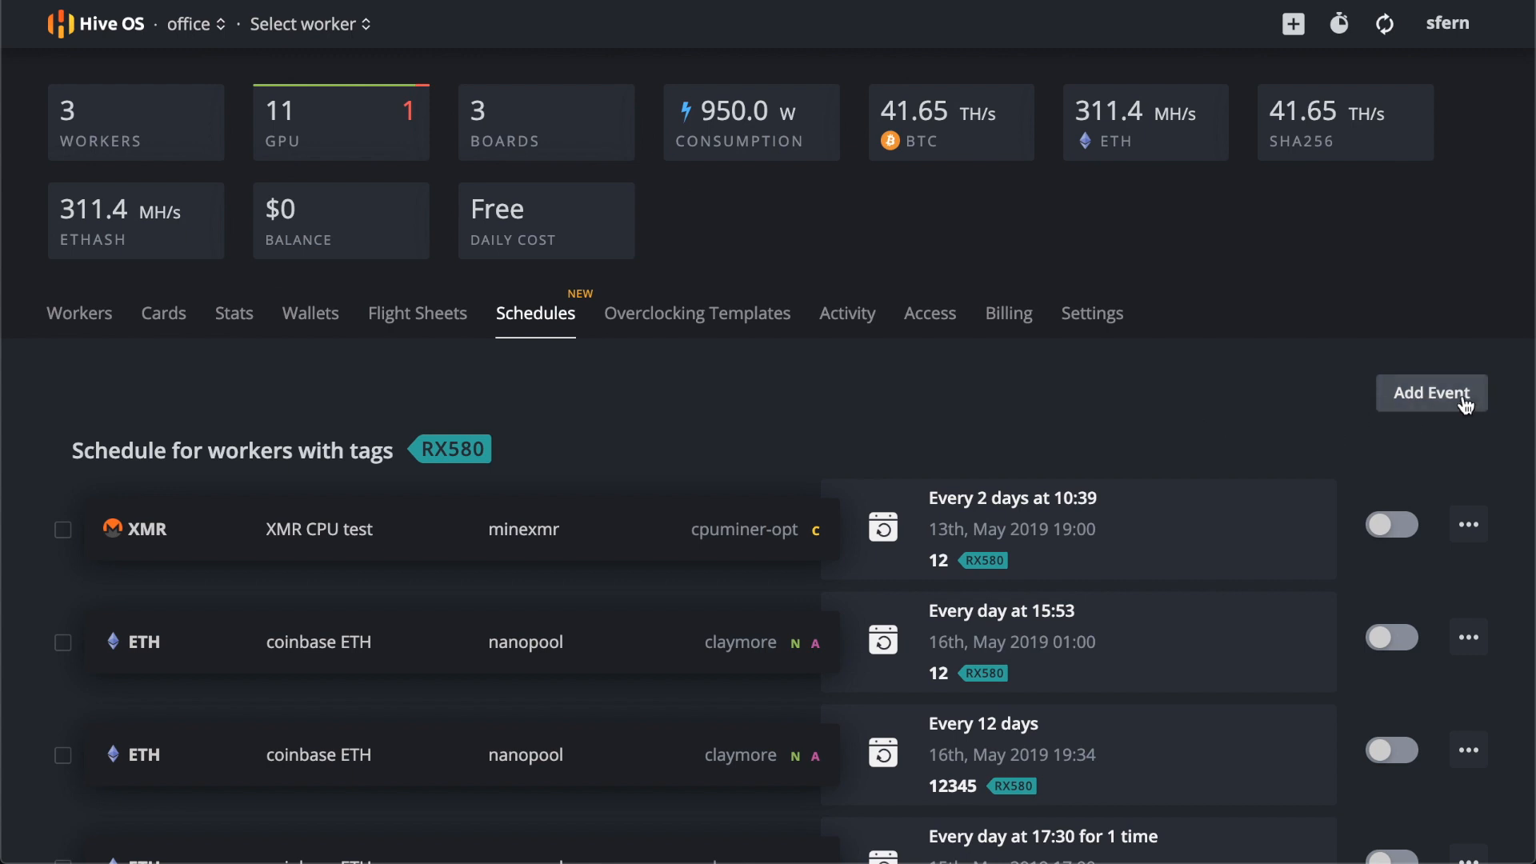
Add a new scheduled event that applies to workers tagged FERN.
left_click(1430, 392)
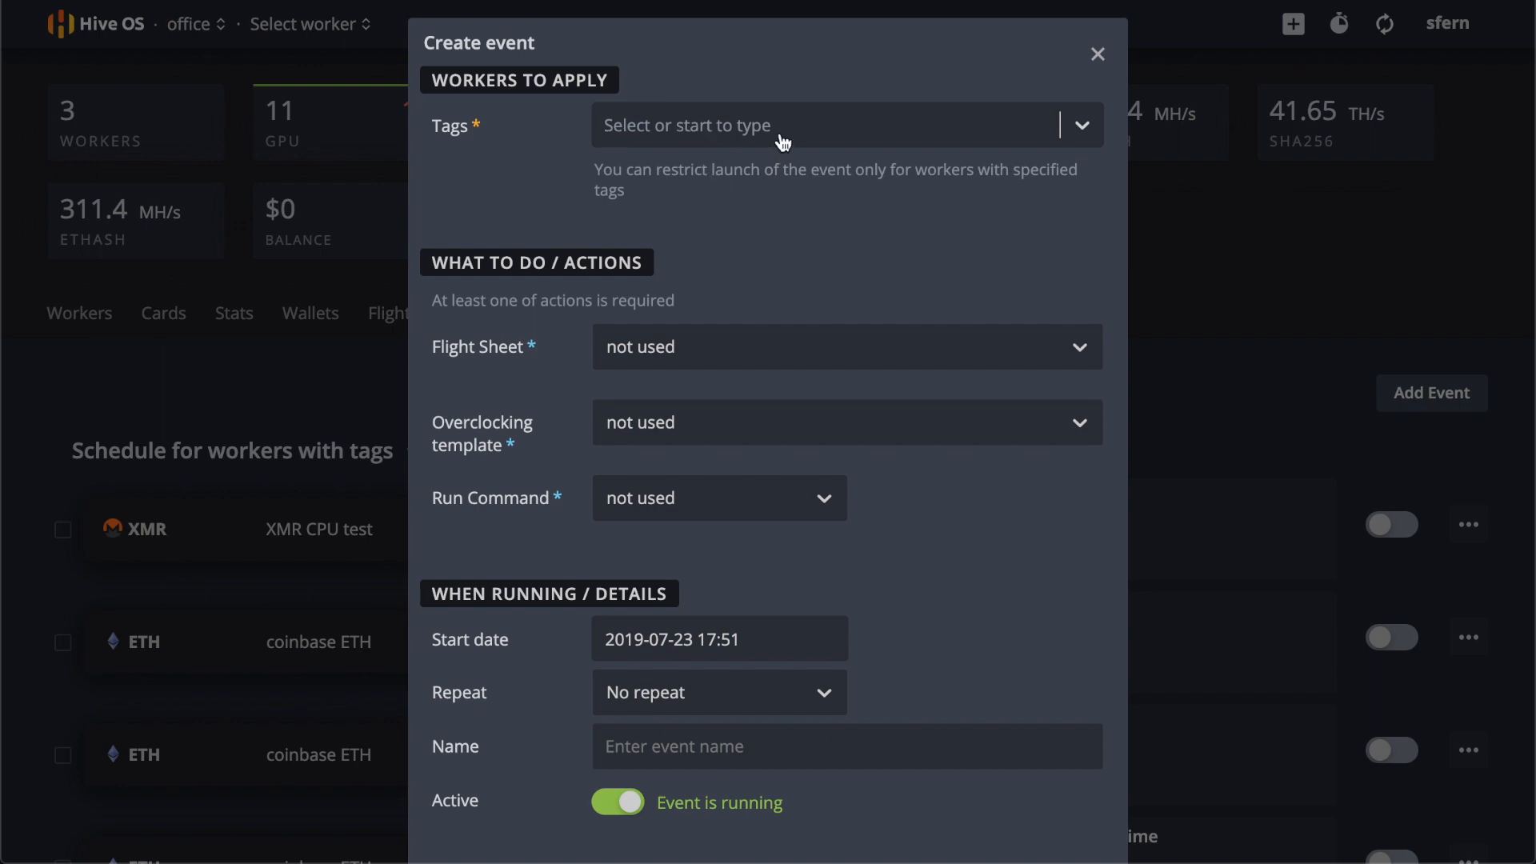
left_click(847, 125)
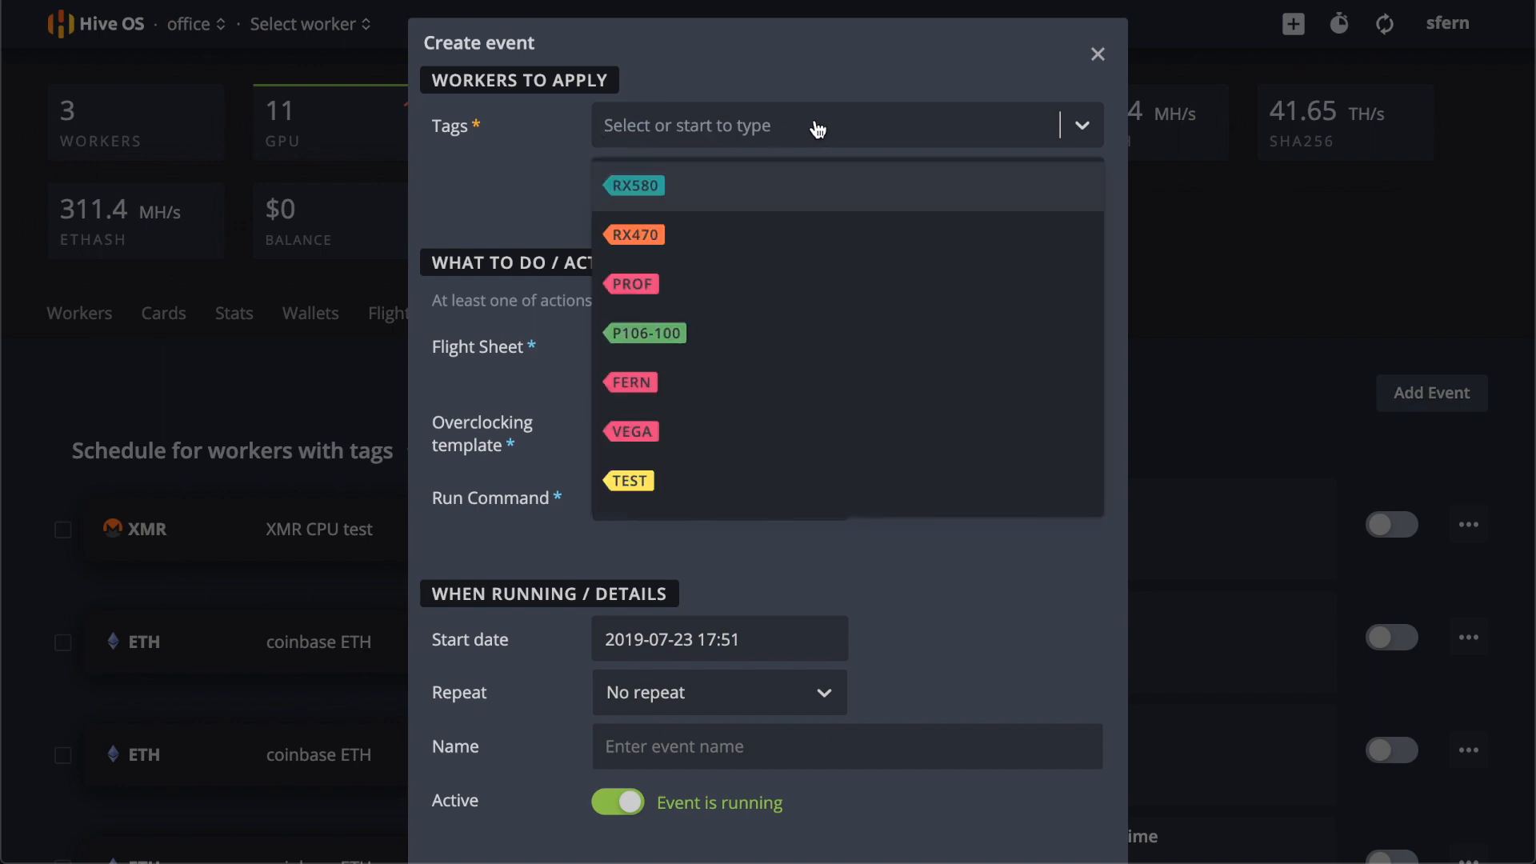
left_click(630, 383)
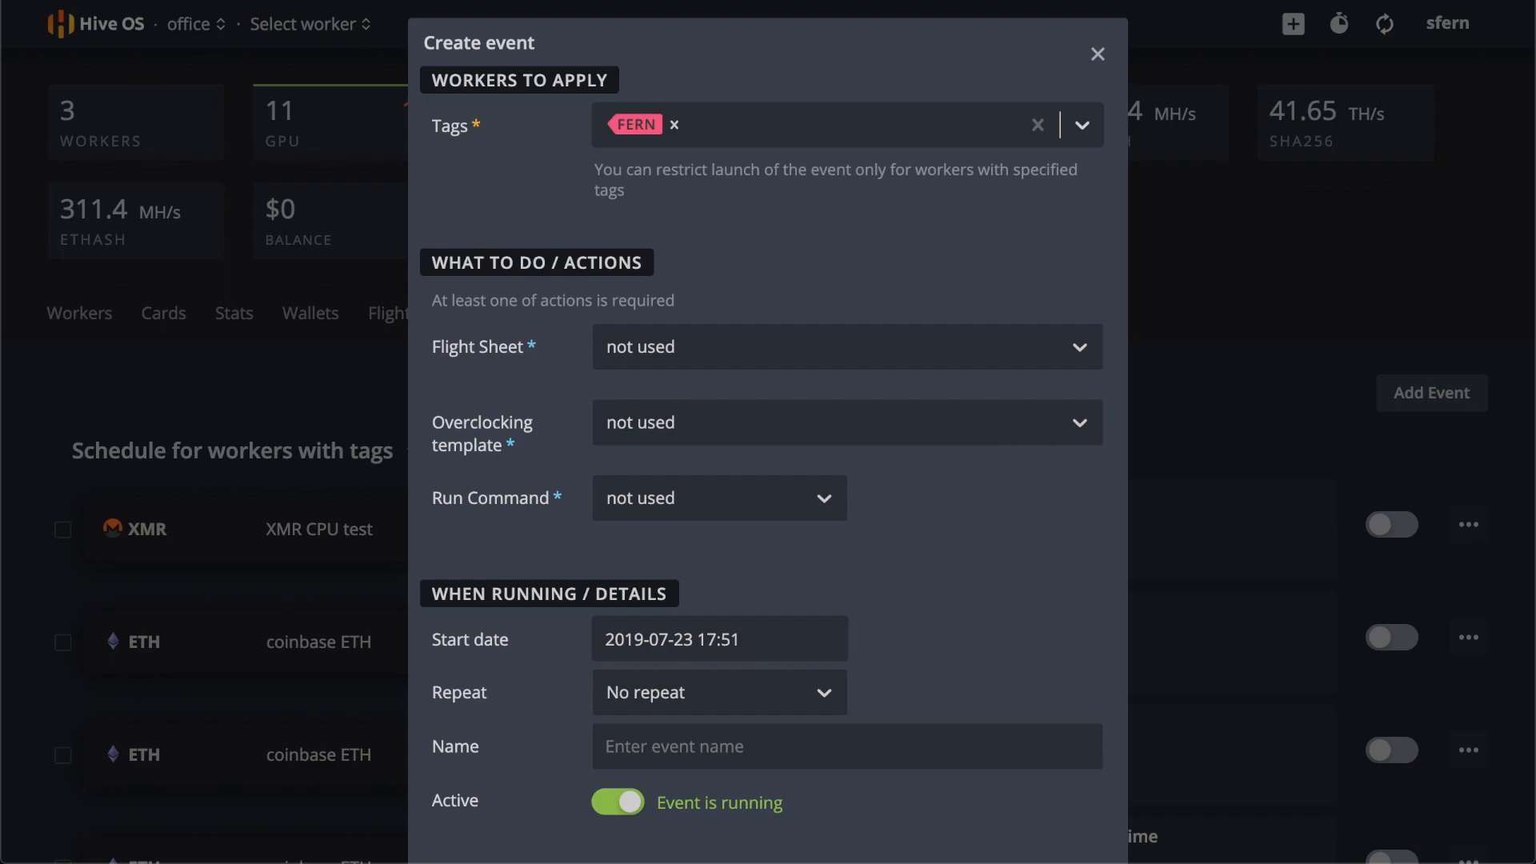
left_click(1096, 54)
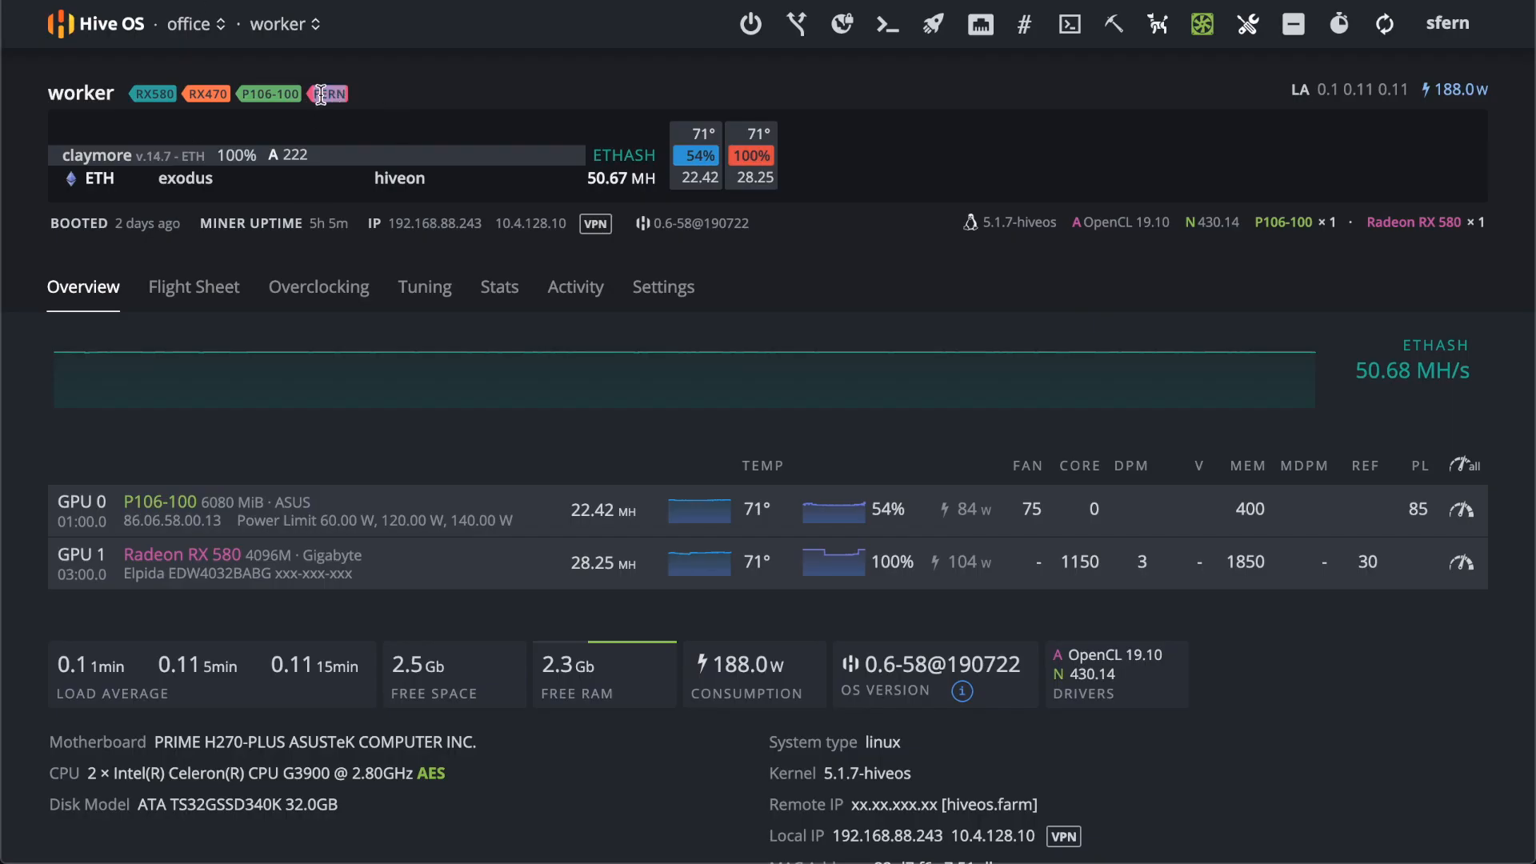
Search 'exodu' and choose the exodus hiveon phoenixminer flight sheet for the event.
left_click(844, 280)
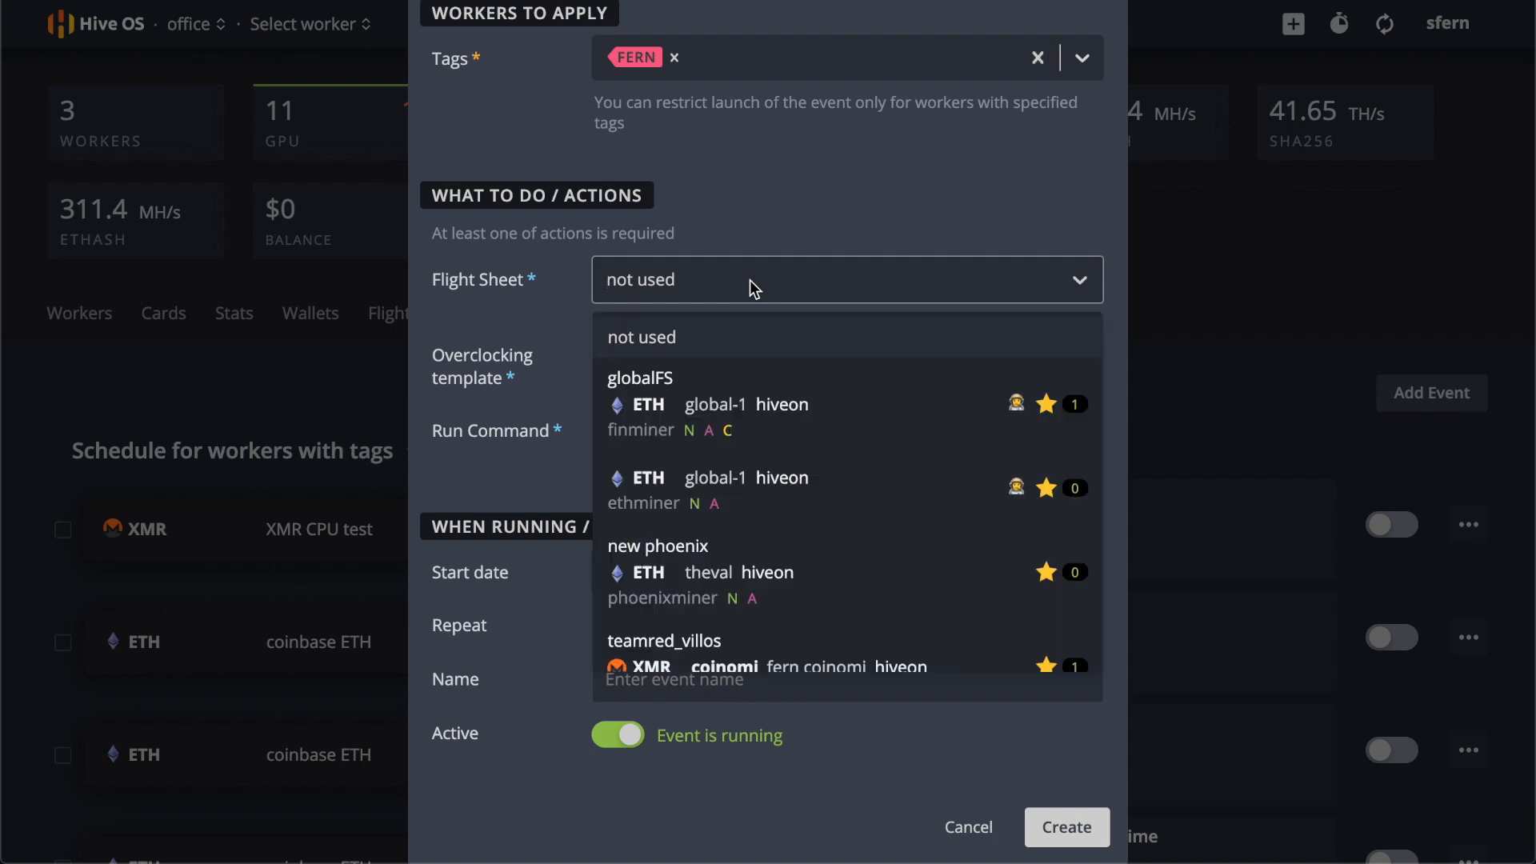
type("exodu")
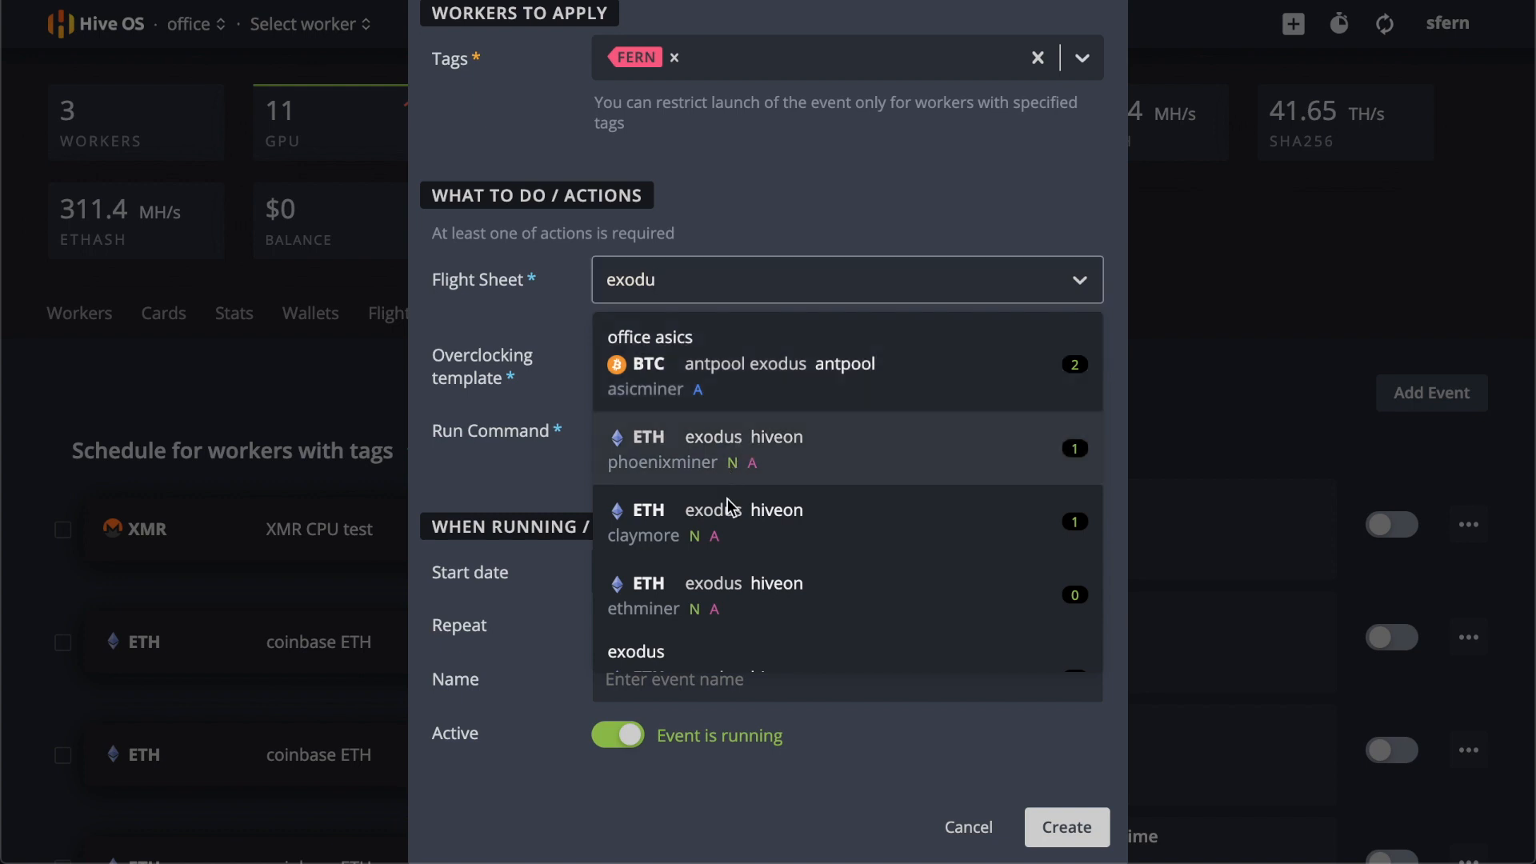
left_click(745, 449)
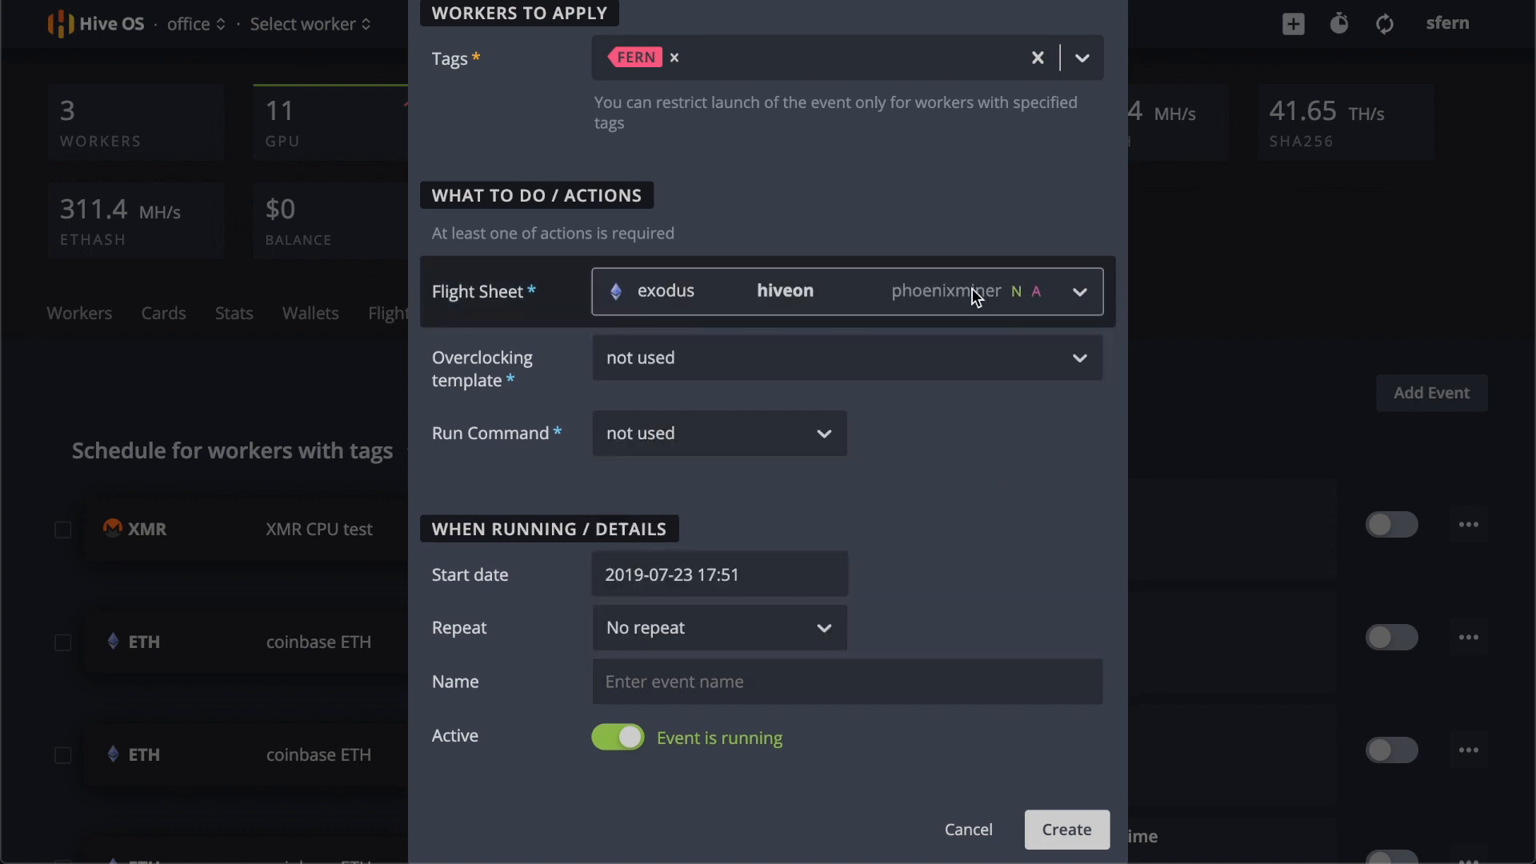
left_click(846, 357)
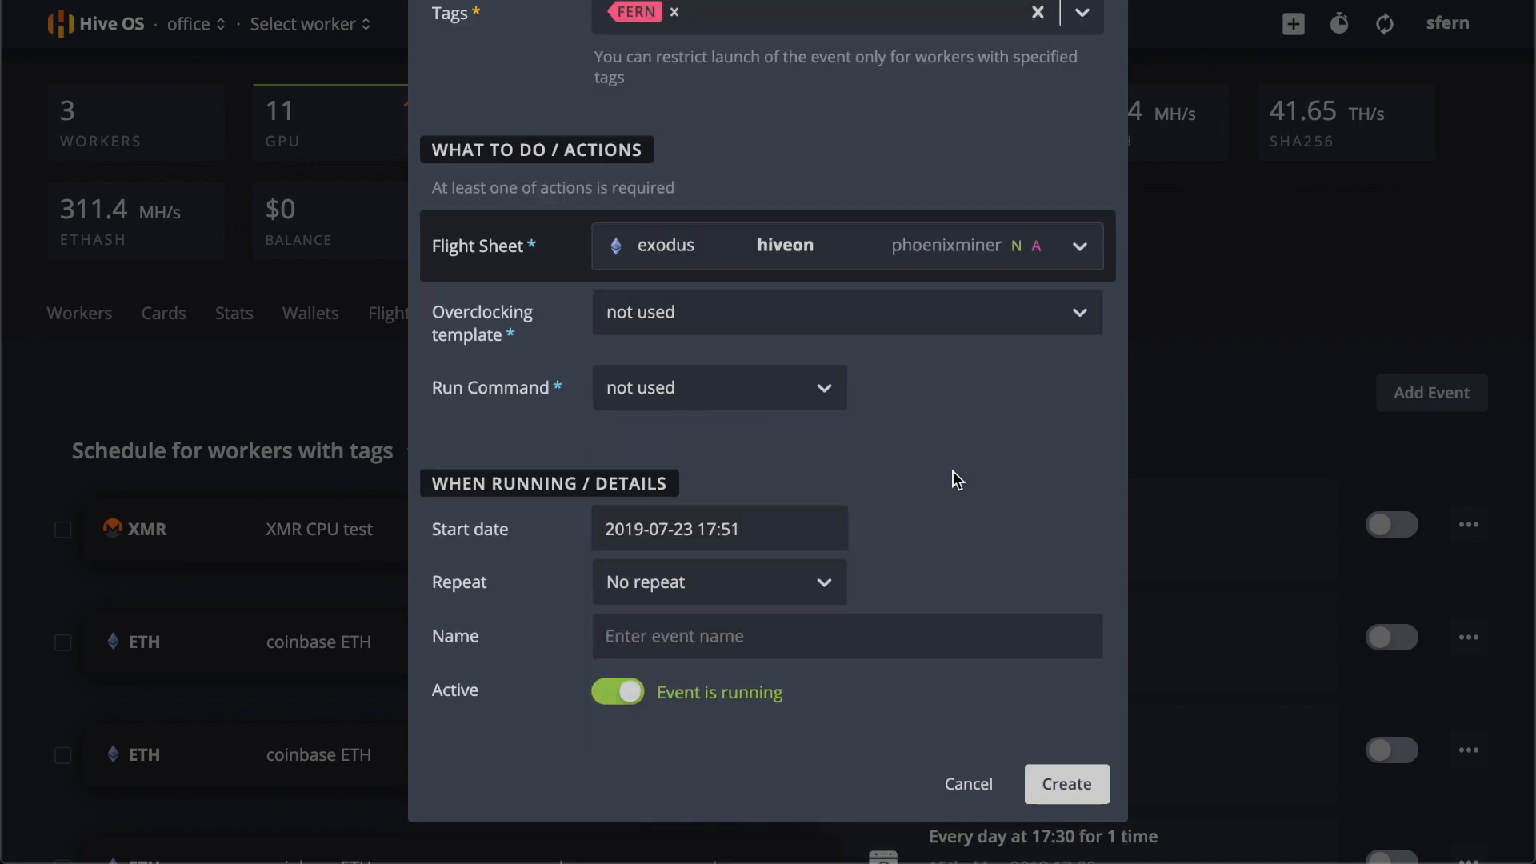
left_click(719, 529)
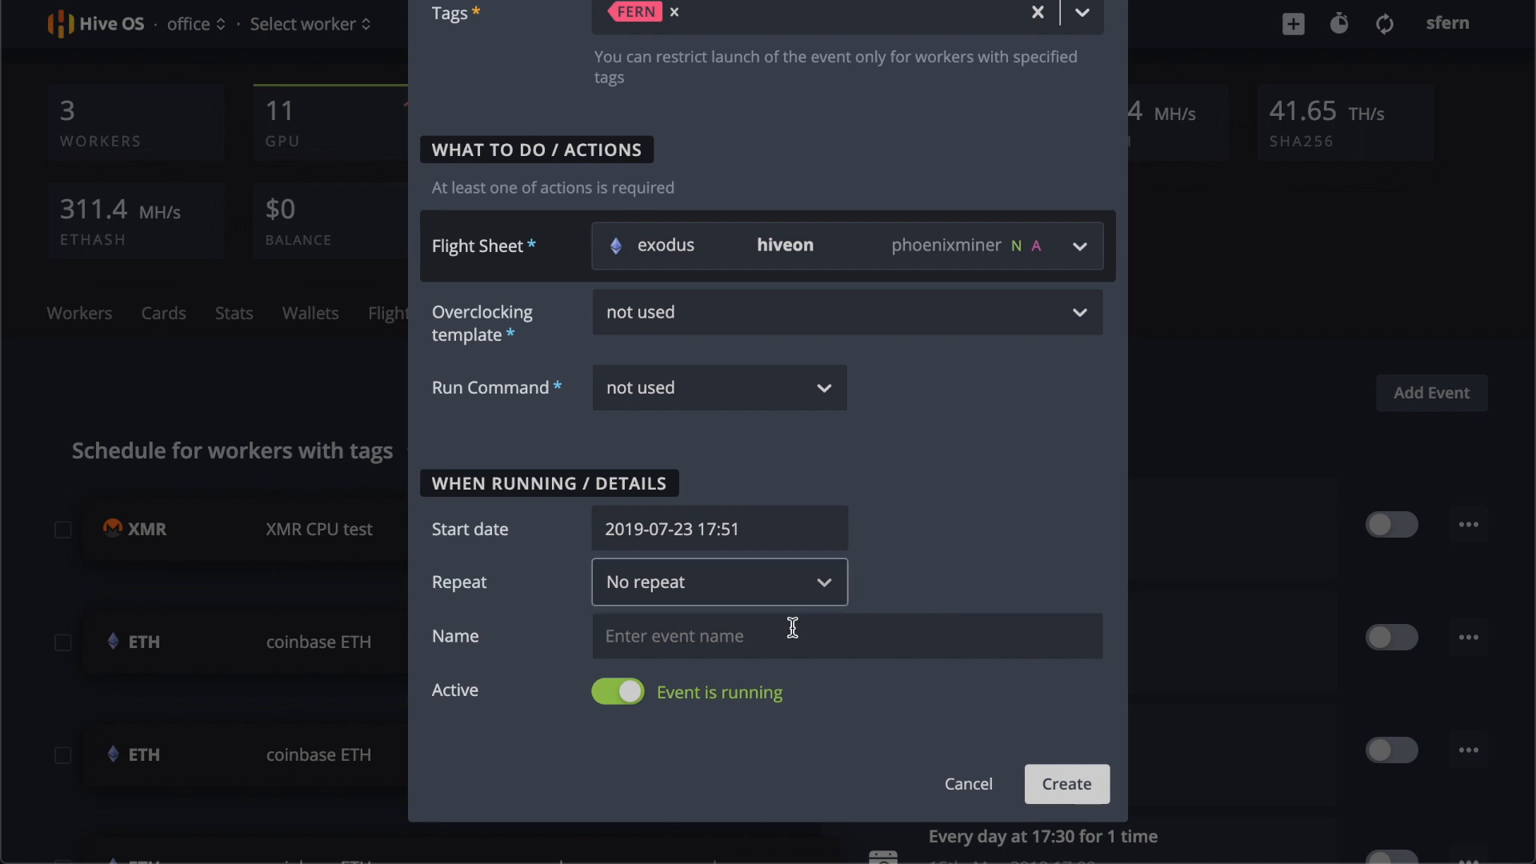
Repeat the event daily at 12:00 with no end date, and create it.
left_click(719, 581)
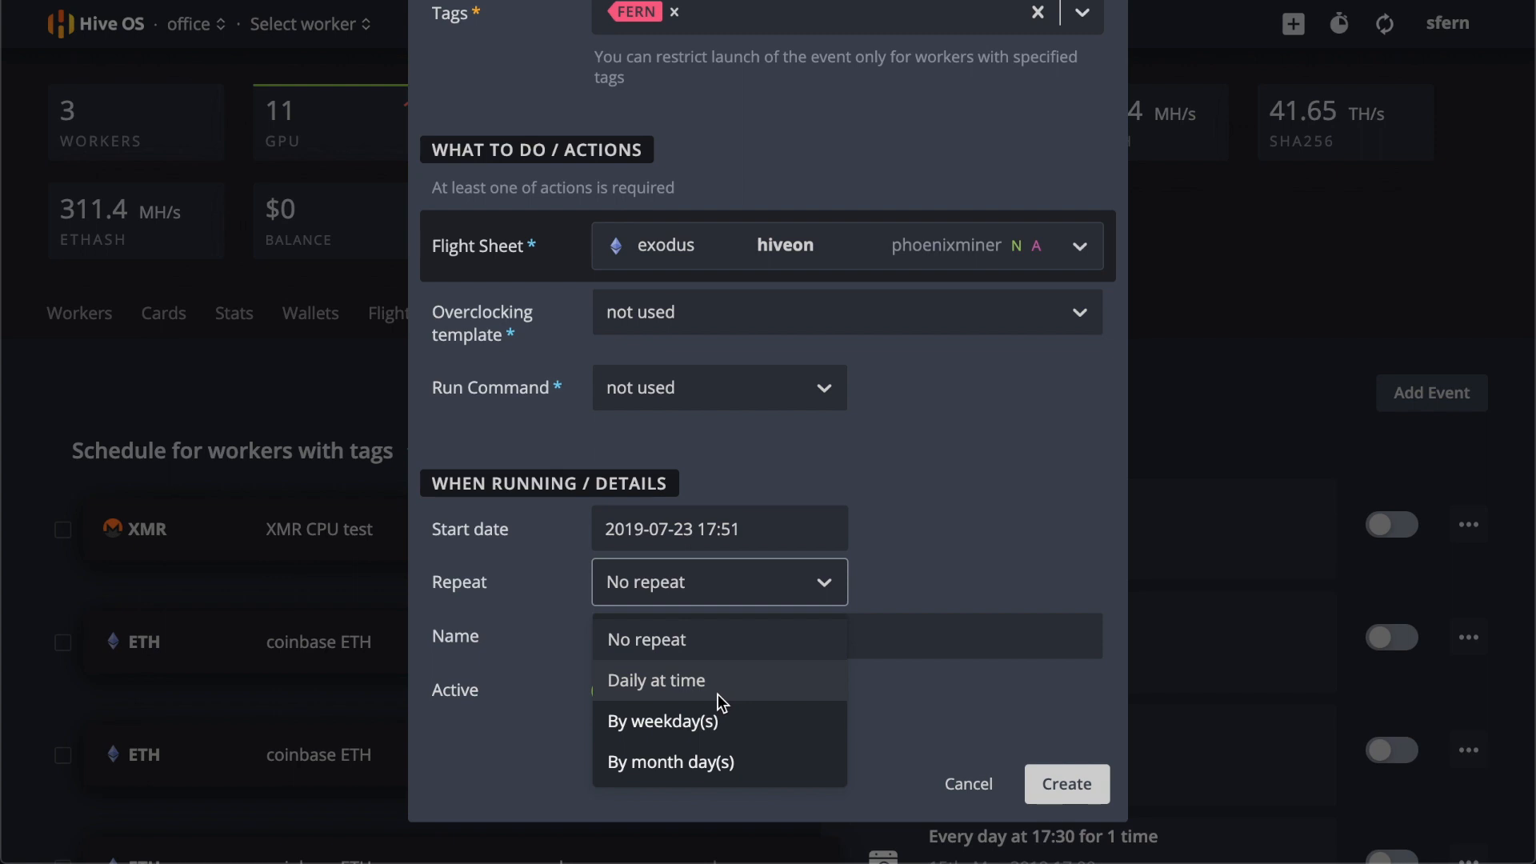
left_click(655, 680)
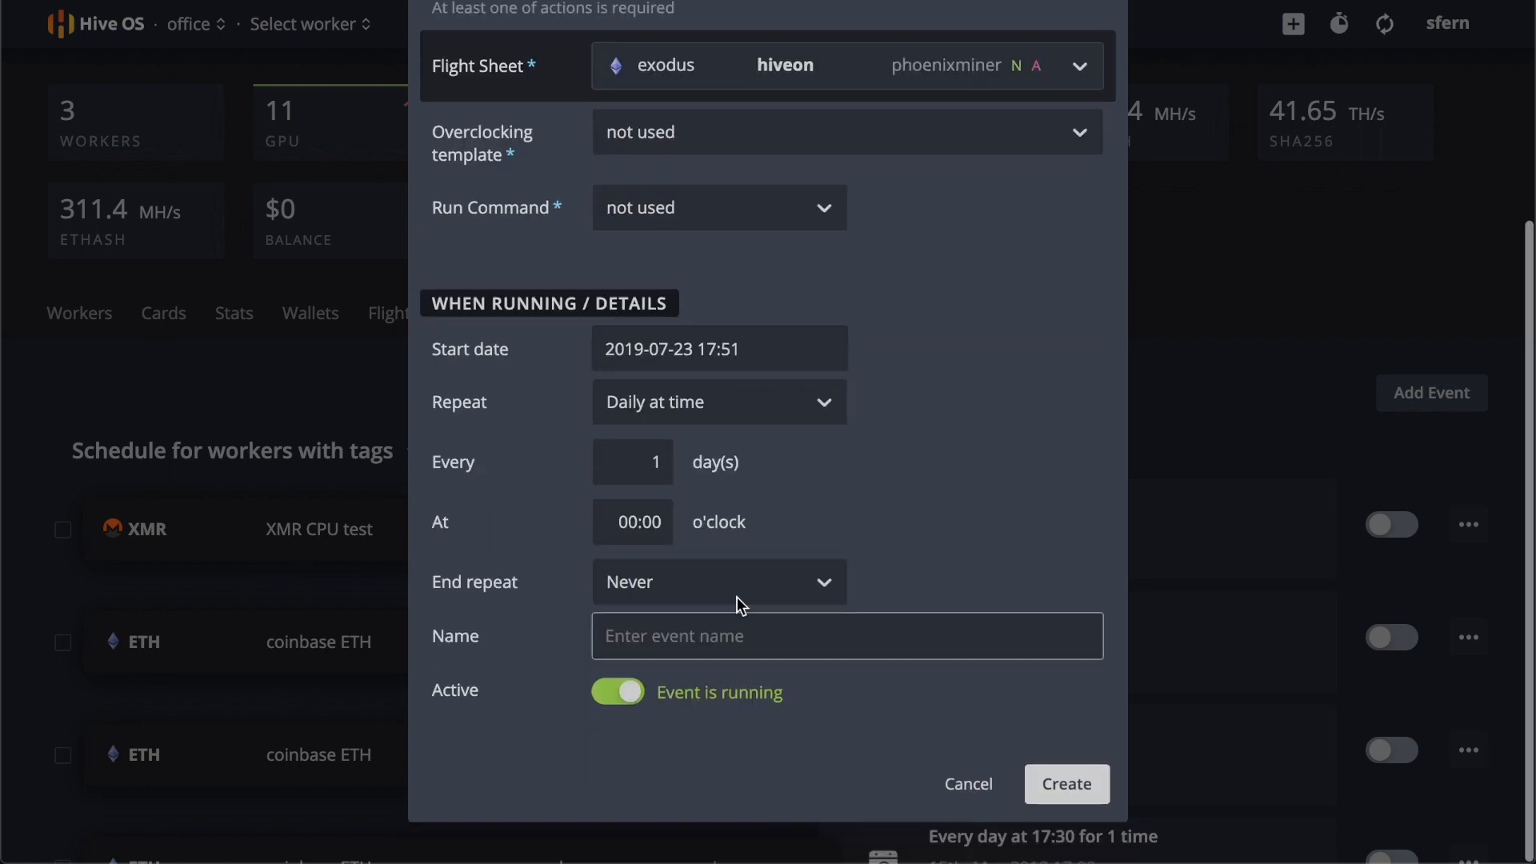
left_click(632, 520)
type("12")
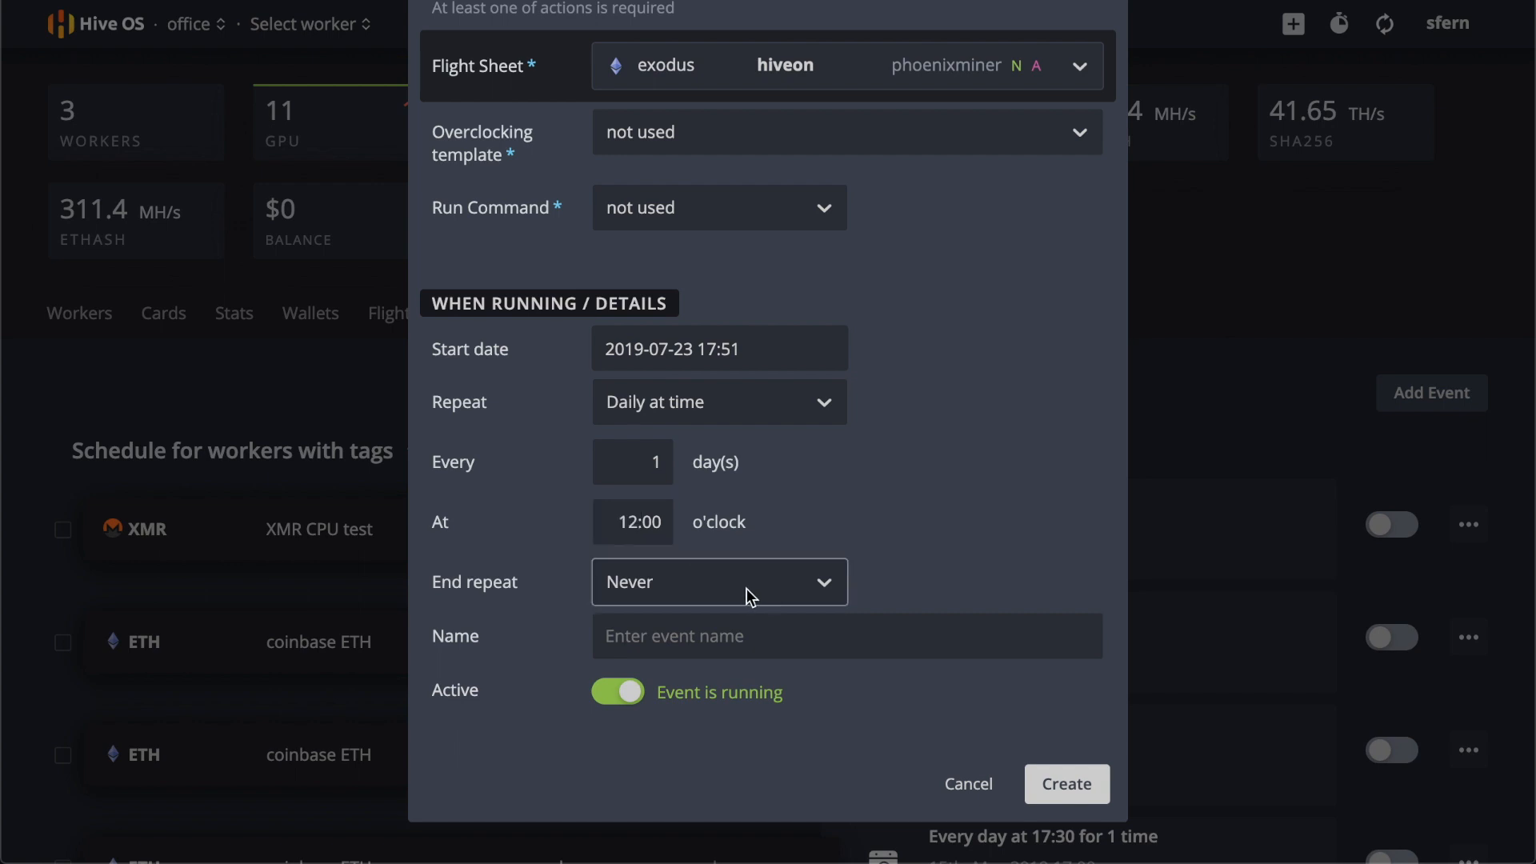
left_click(719, 581)
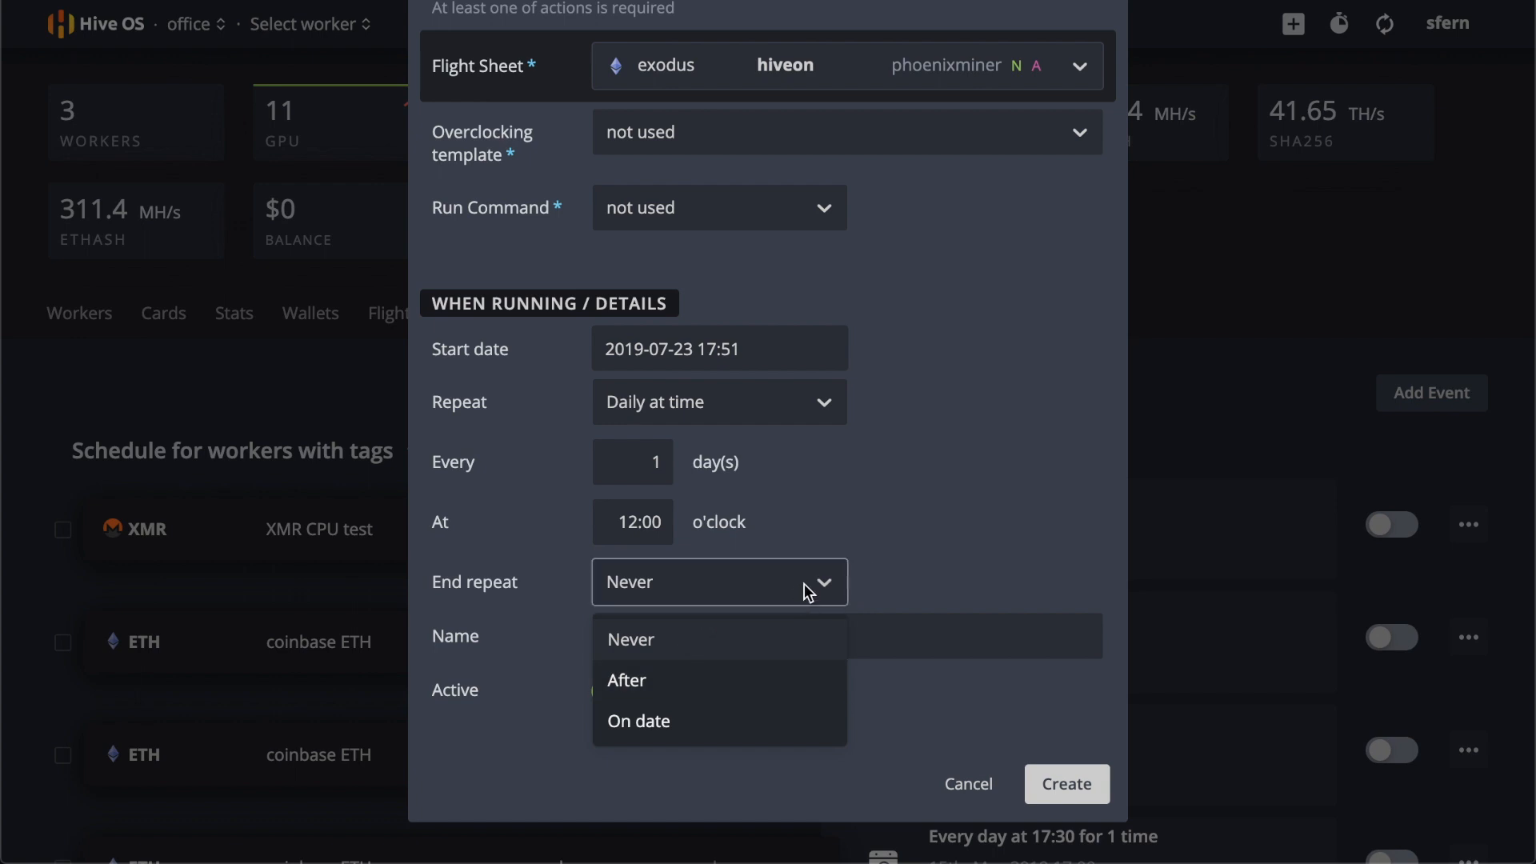
left_click(631, 639)
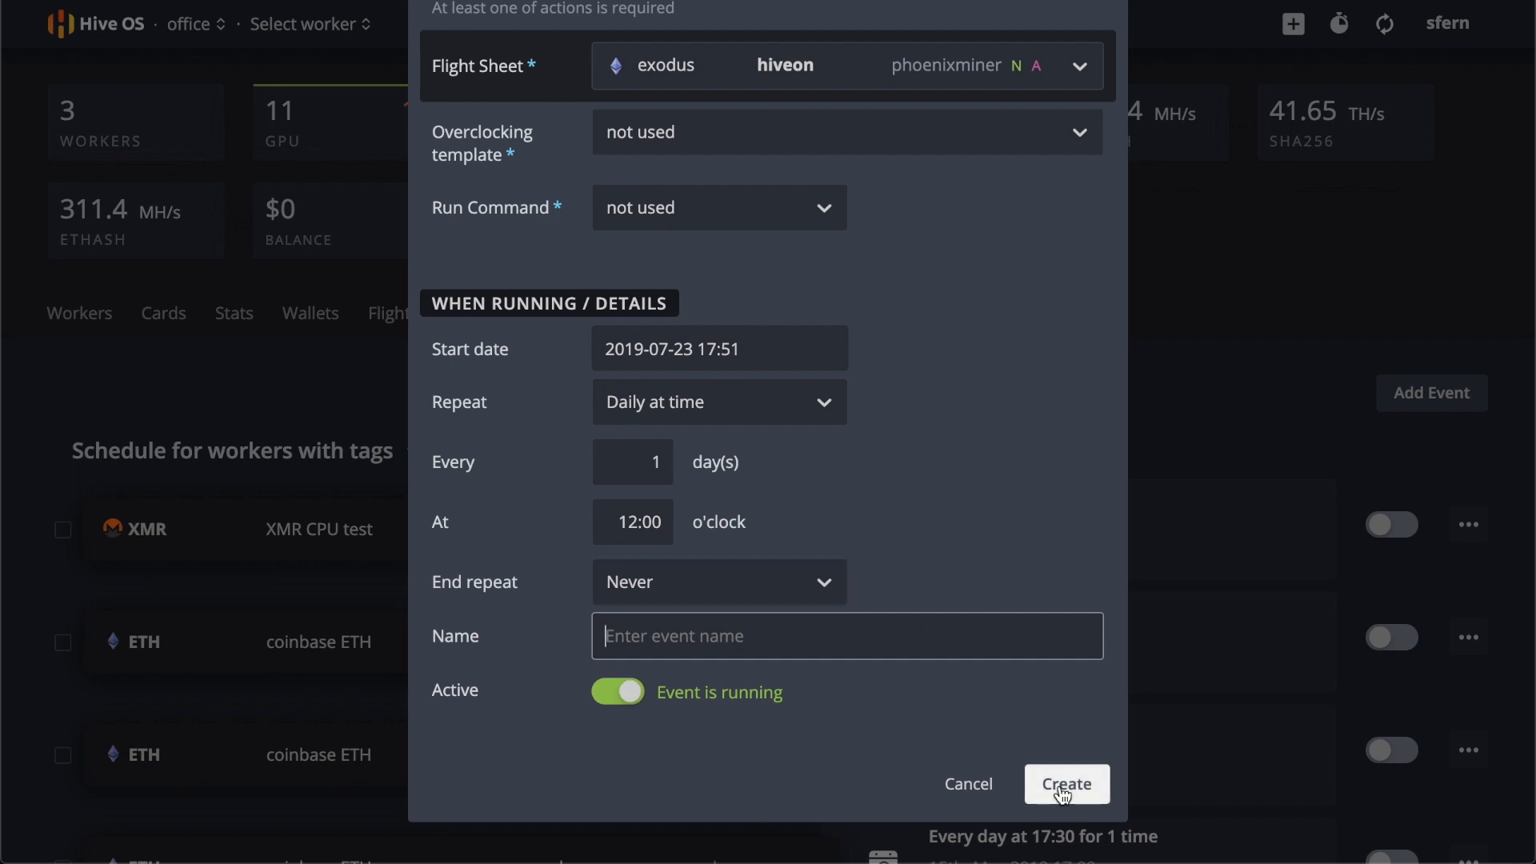
left_click(1066, 784)
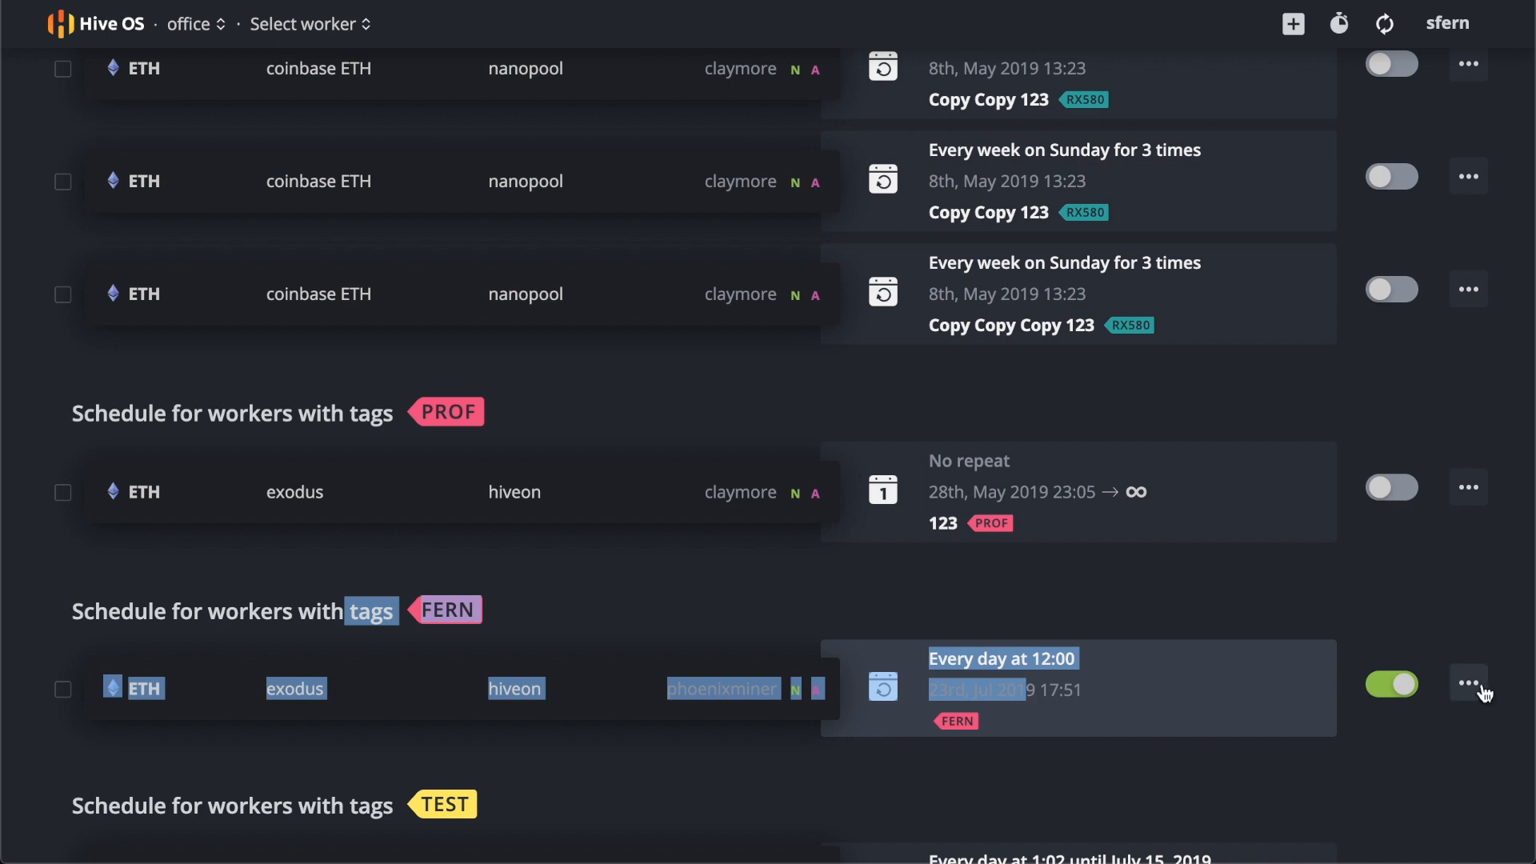
Change the FERN event's daily run time from 12:00 to 17:58 and update it.
left_click(1469, 684)
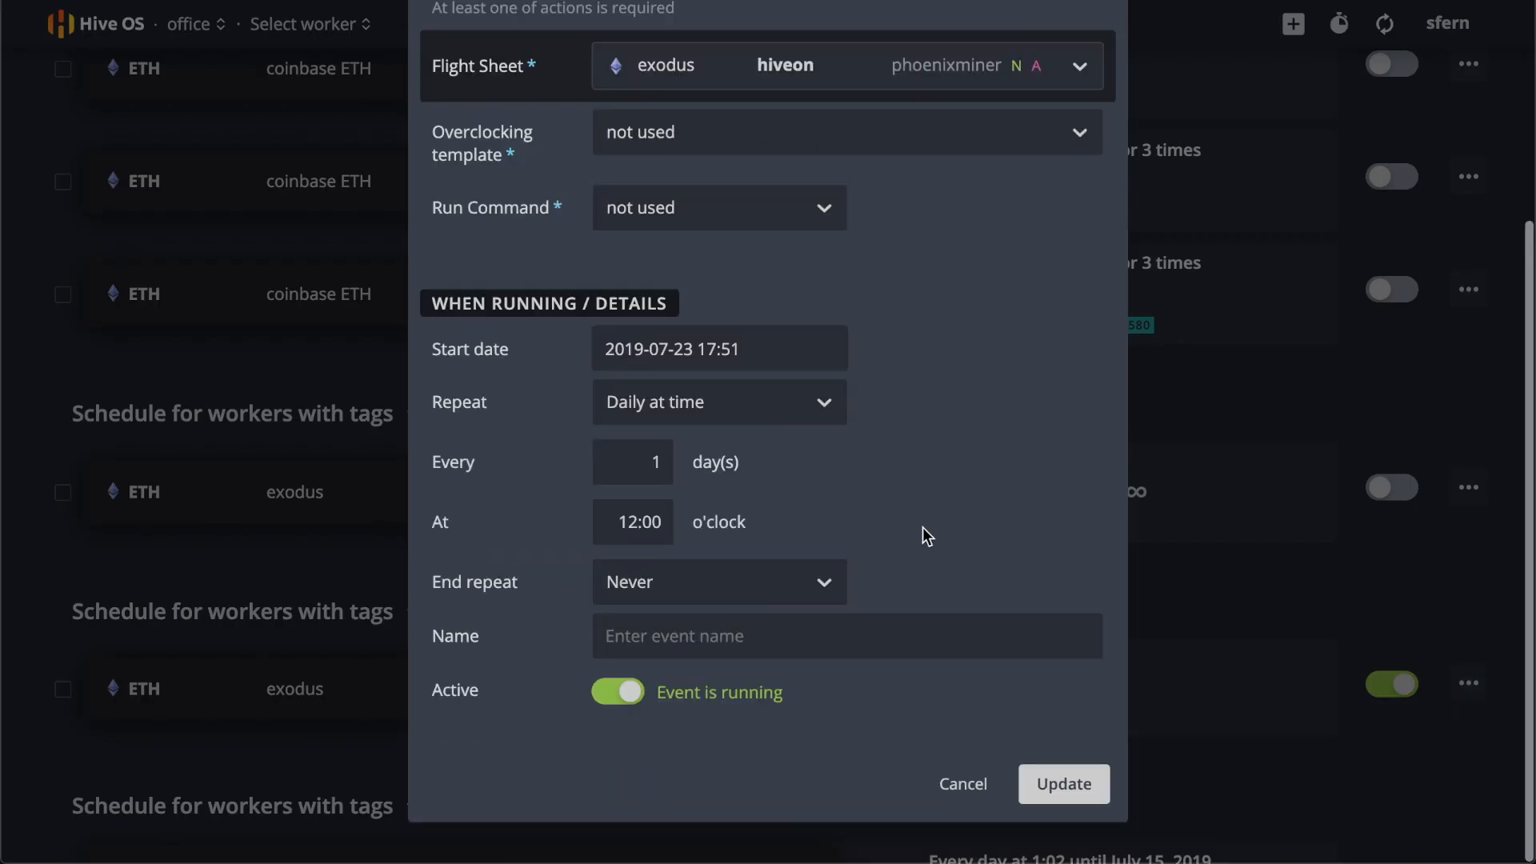
mouse_move(873, 576)
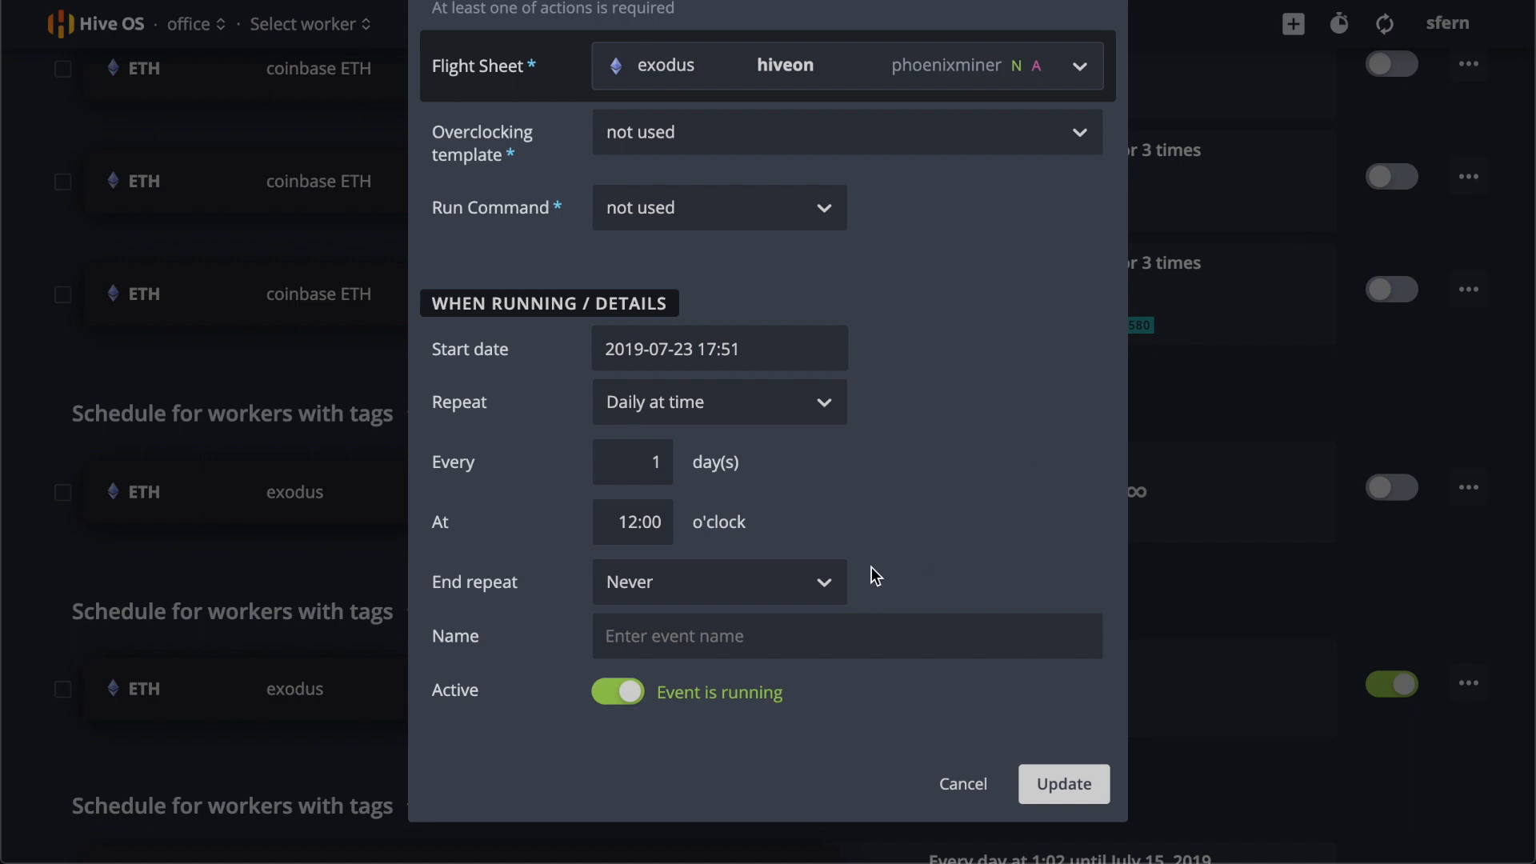
left_click(632, 521)
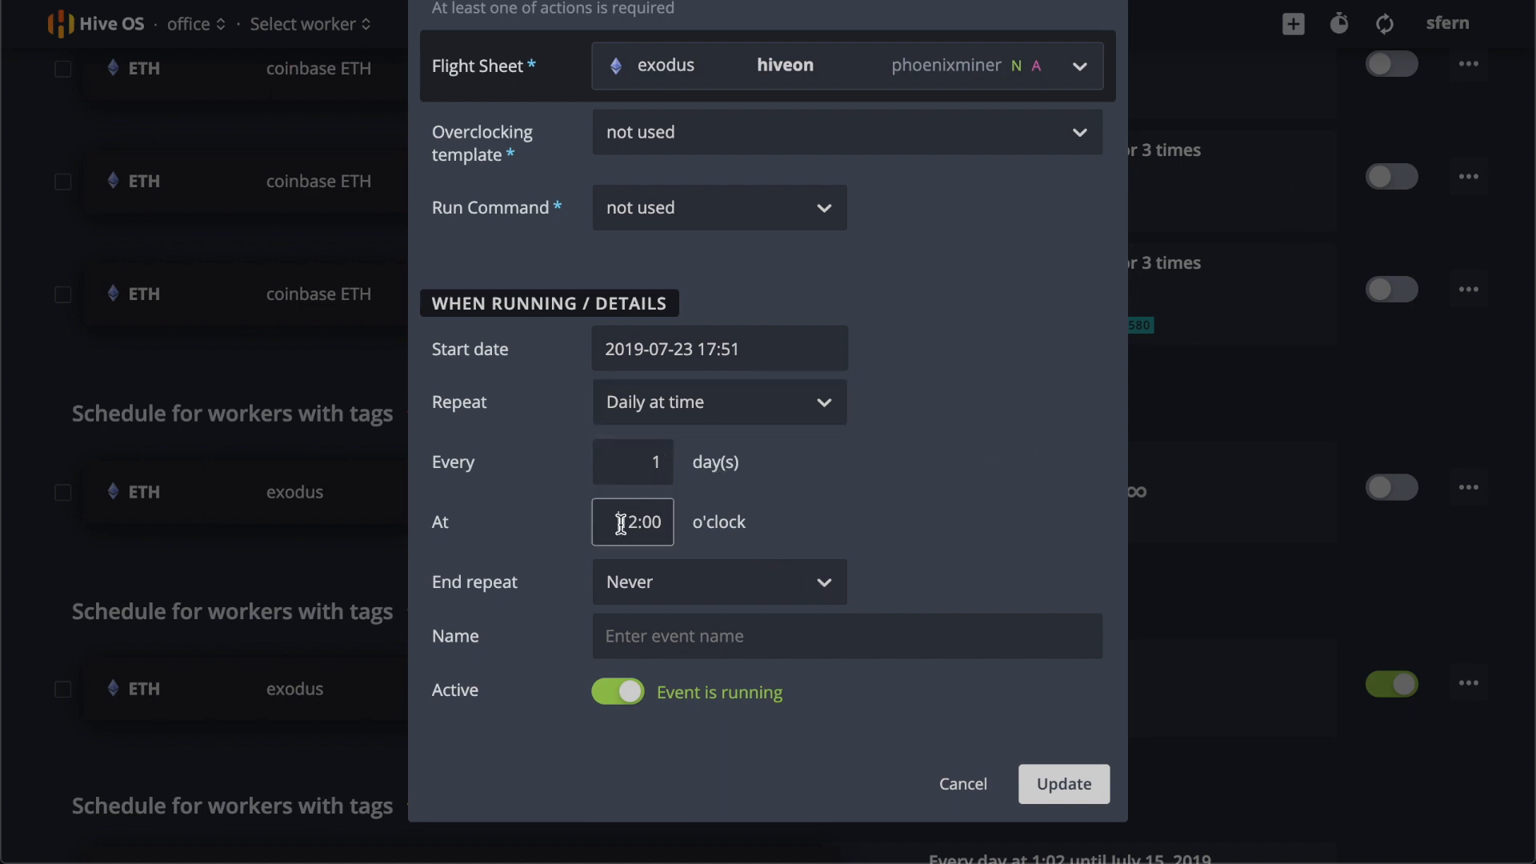
type("17:00")
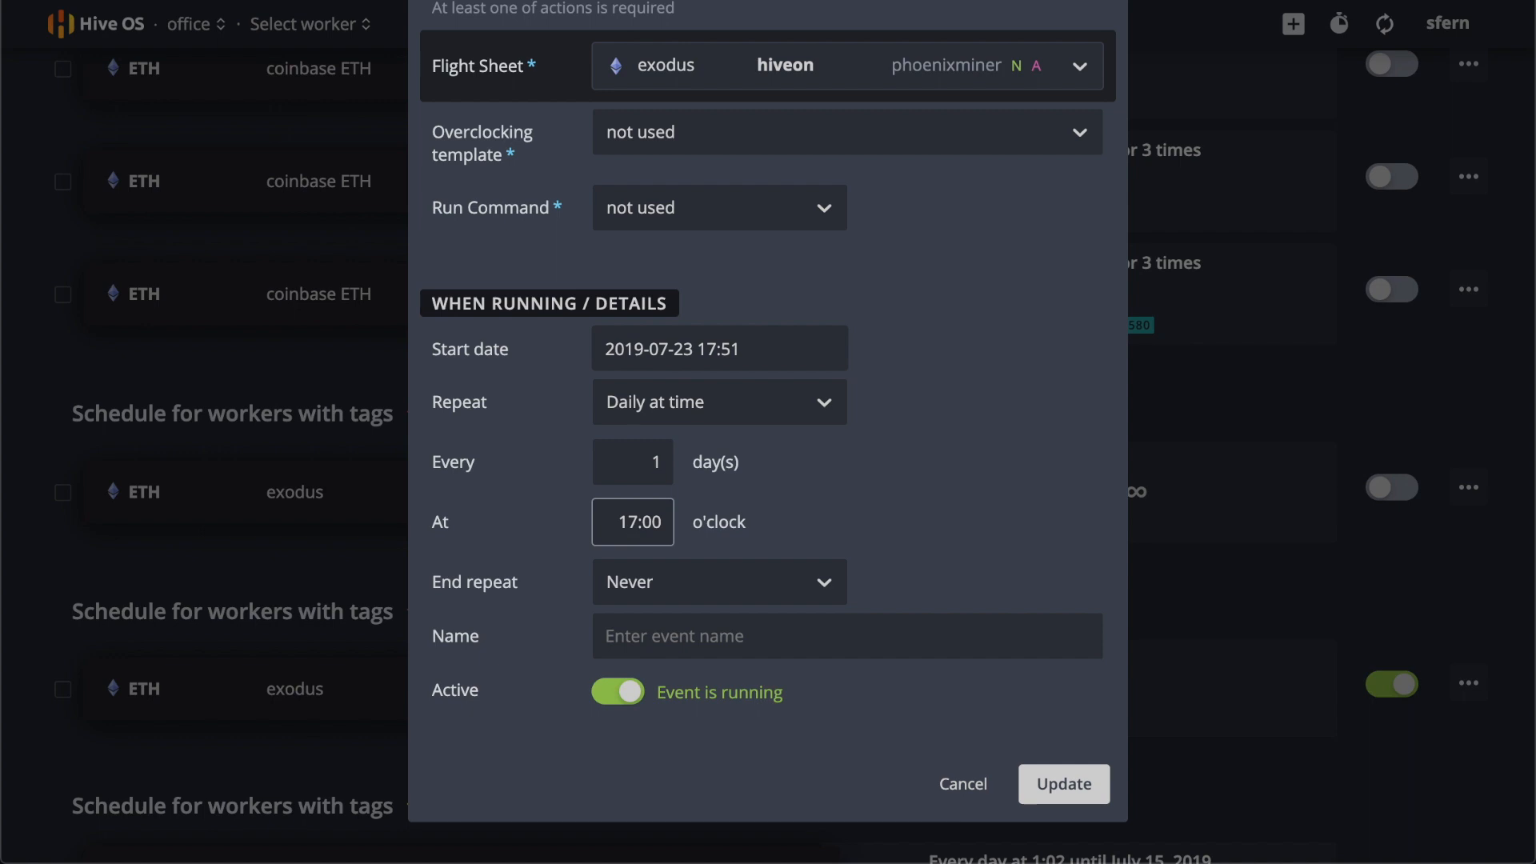
type("17:58")
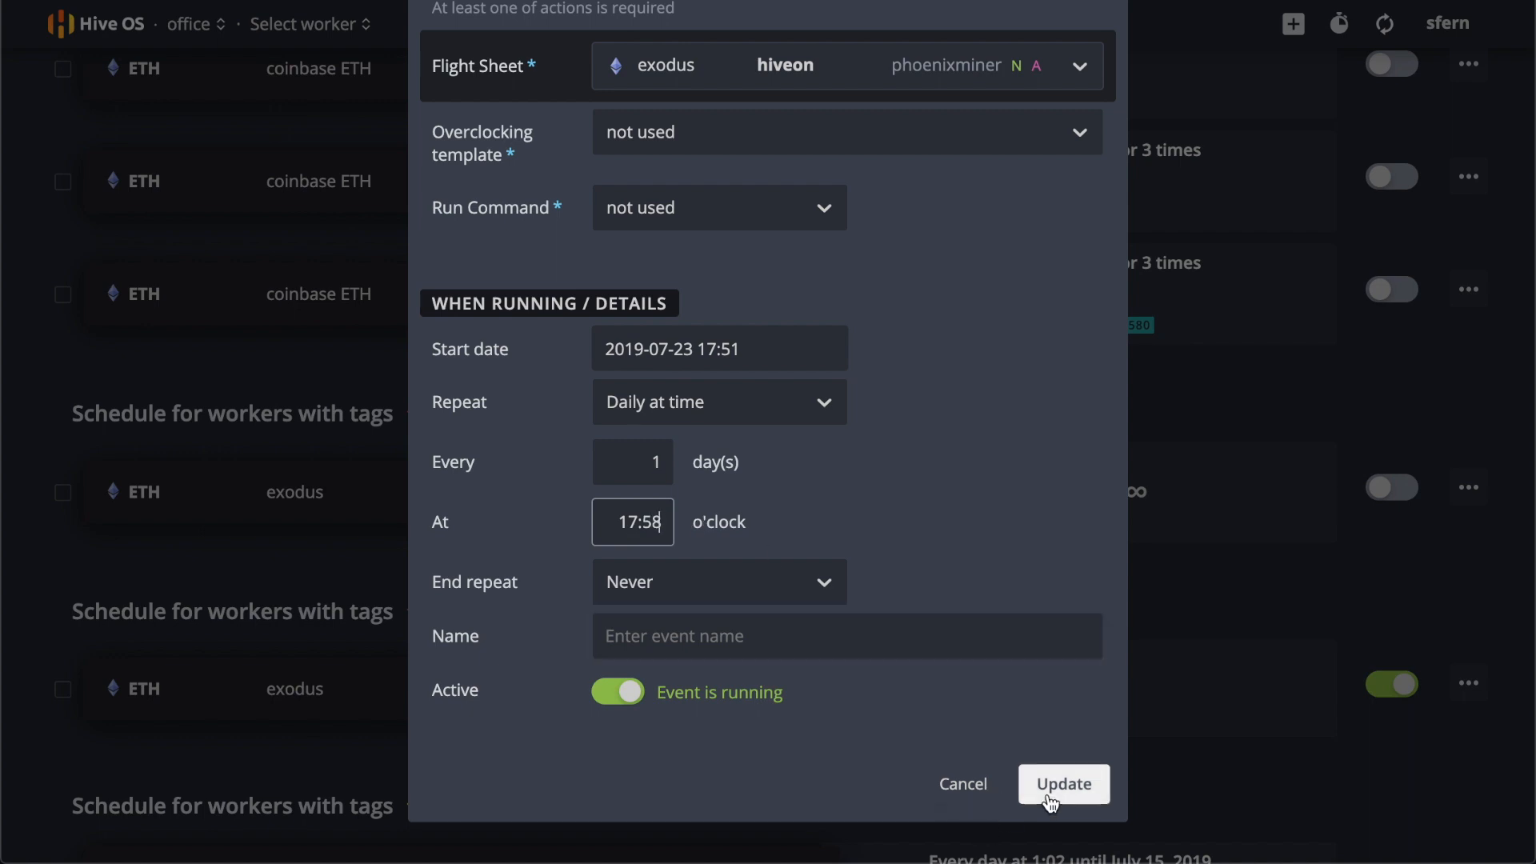
left_click(1063, 784)
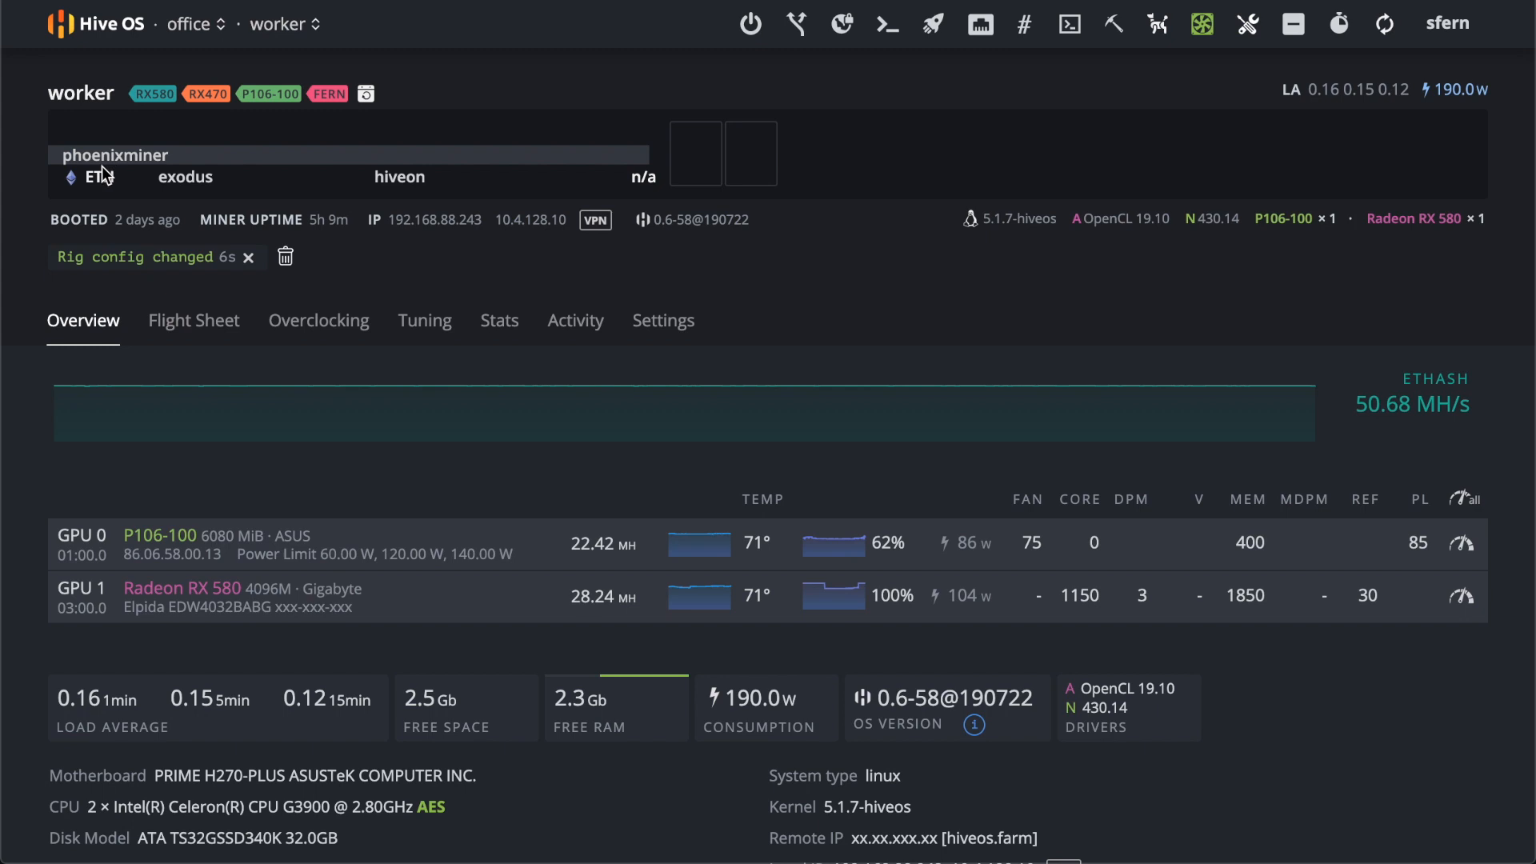
mouse_move(533, 98)
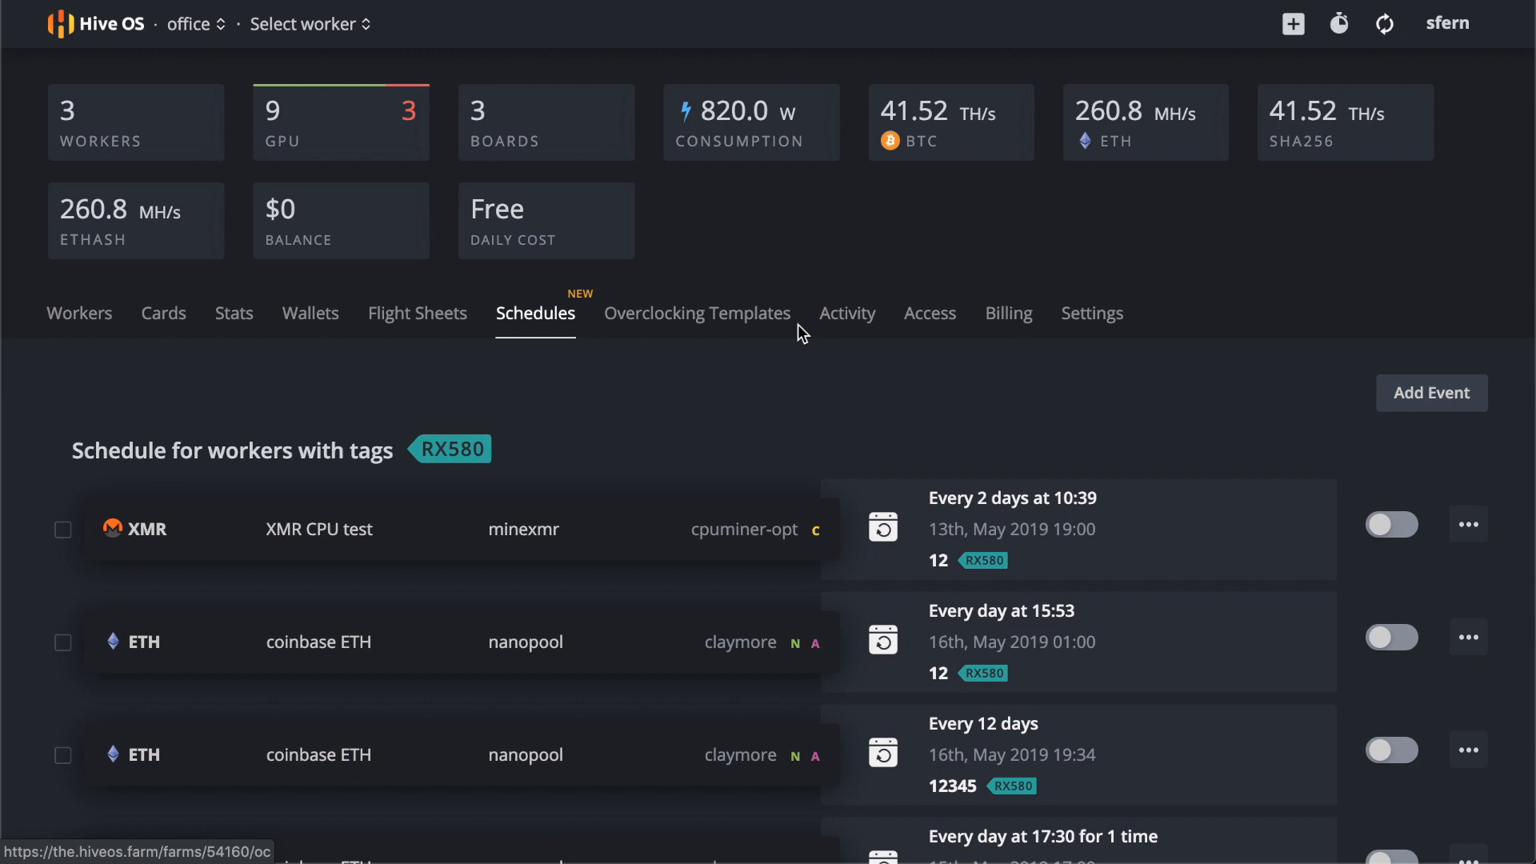
scroll("down", 3)
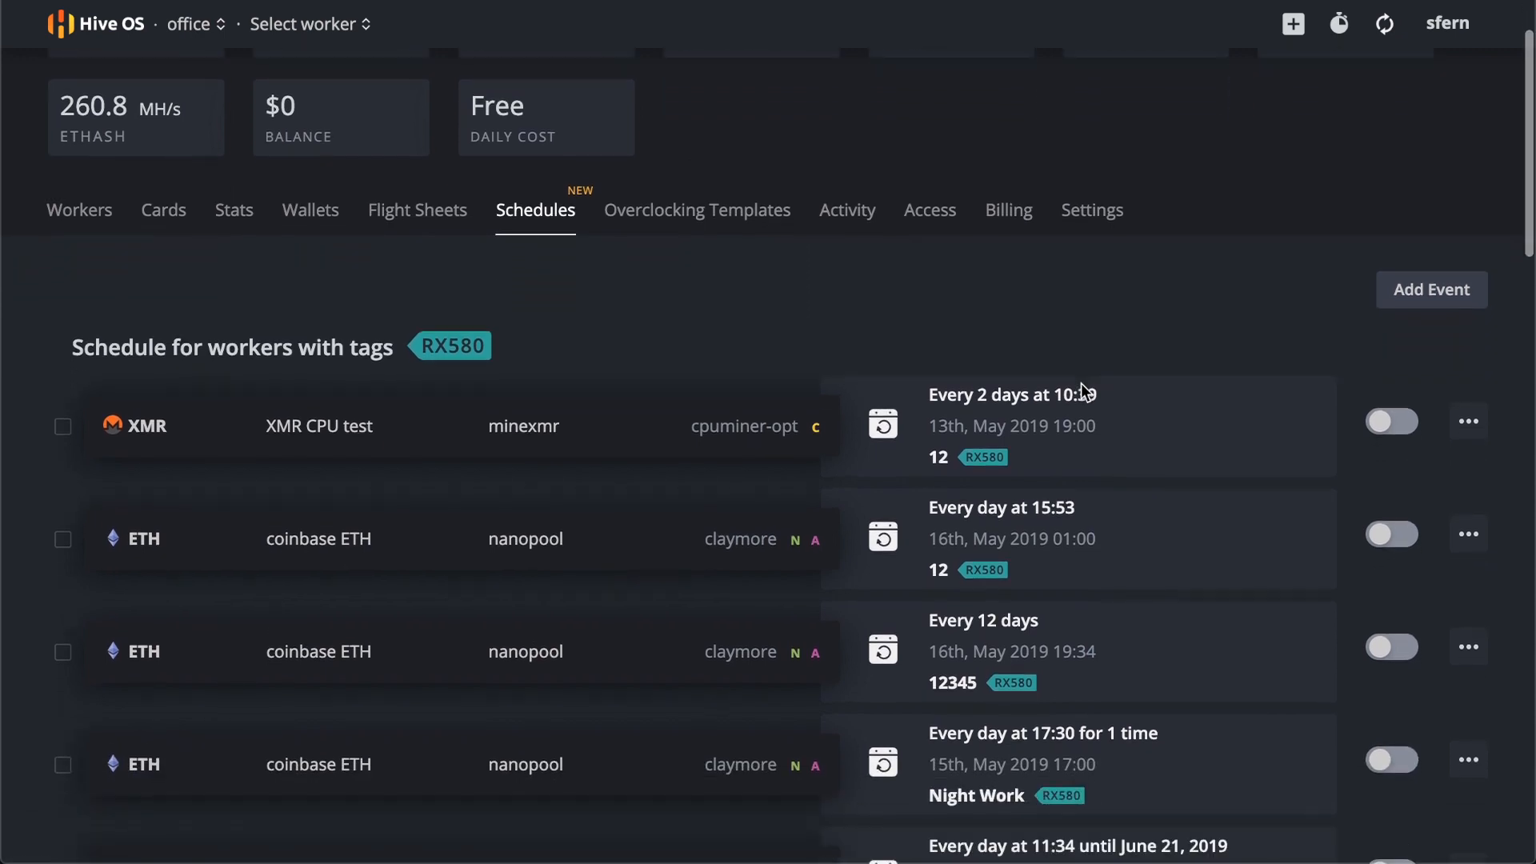
scroll("down", 3)
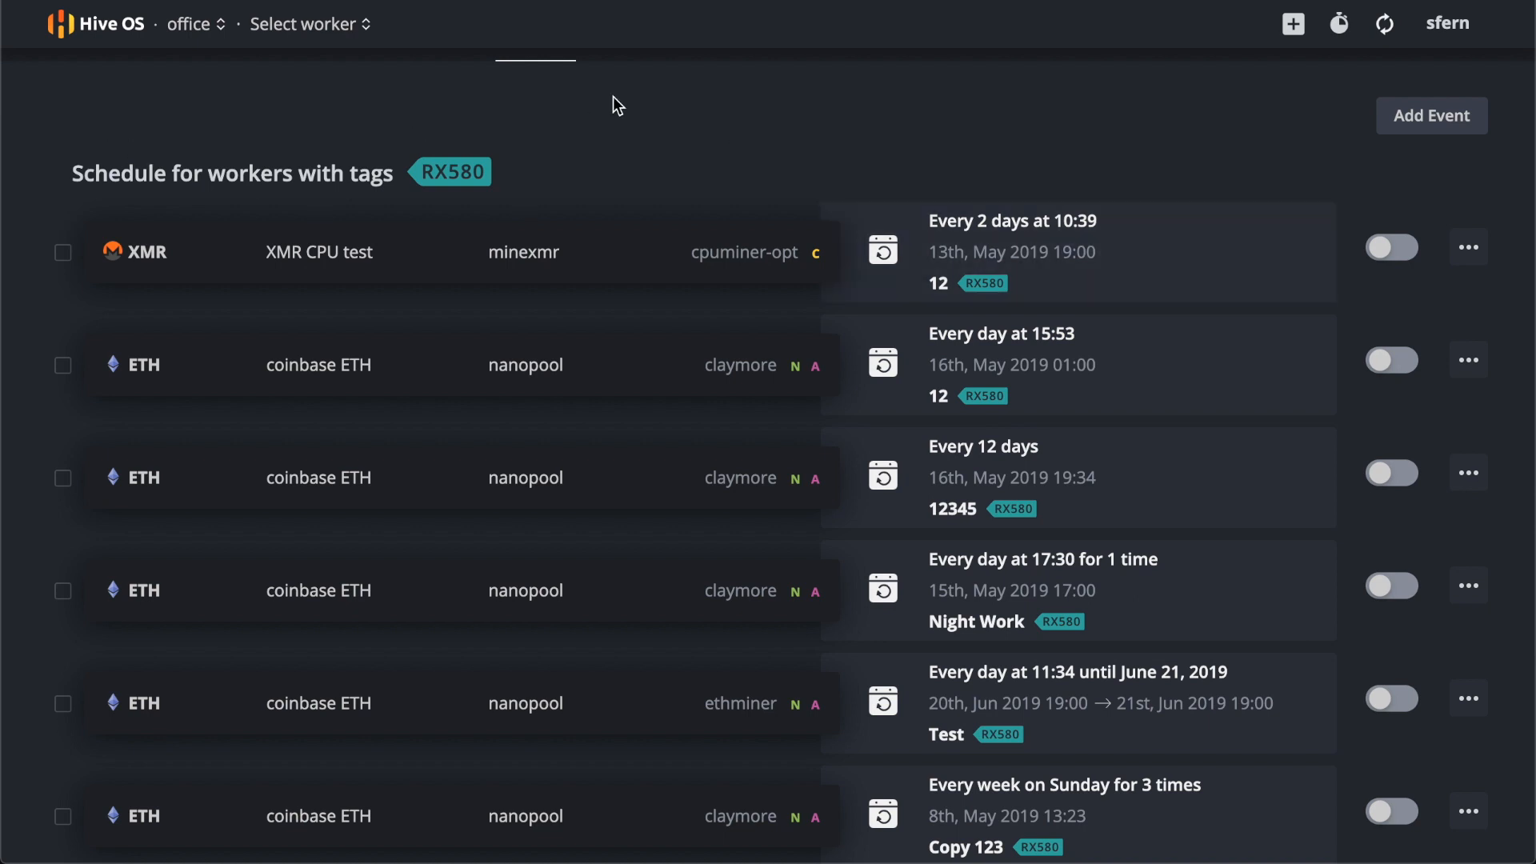
scroll("down", 3)
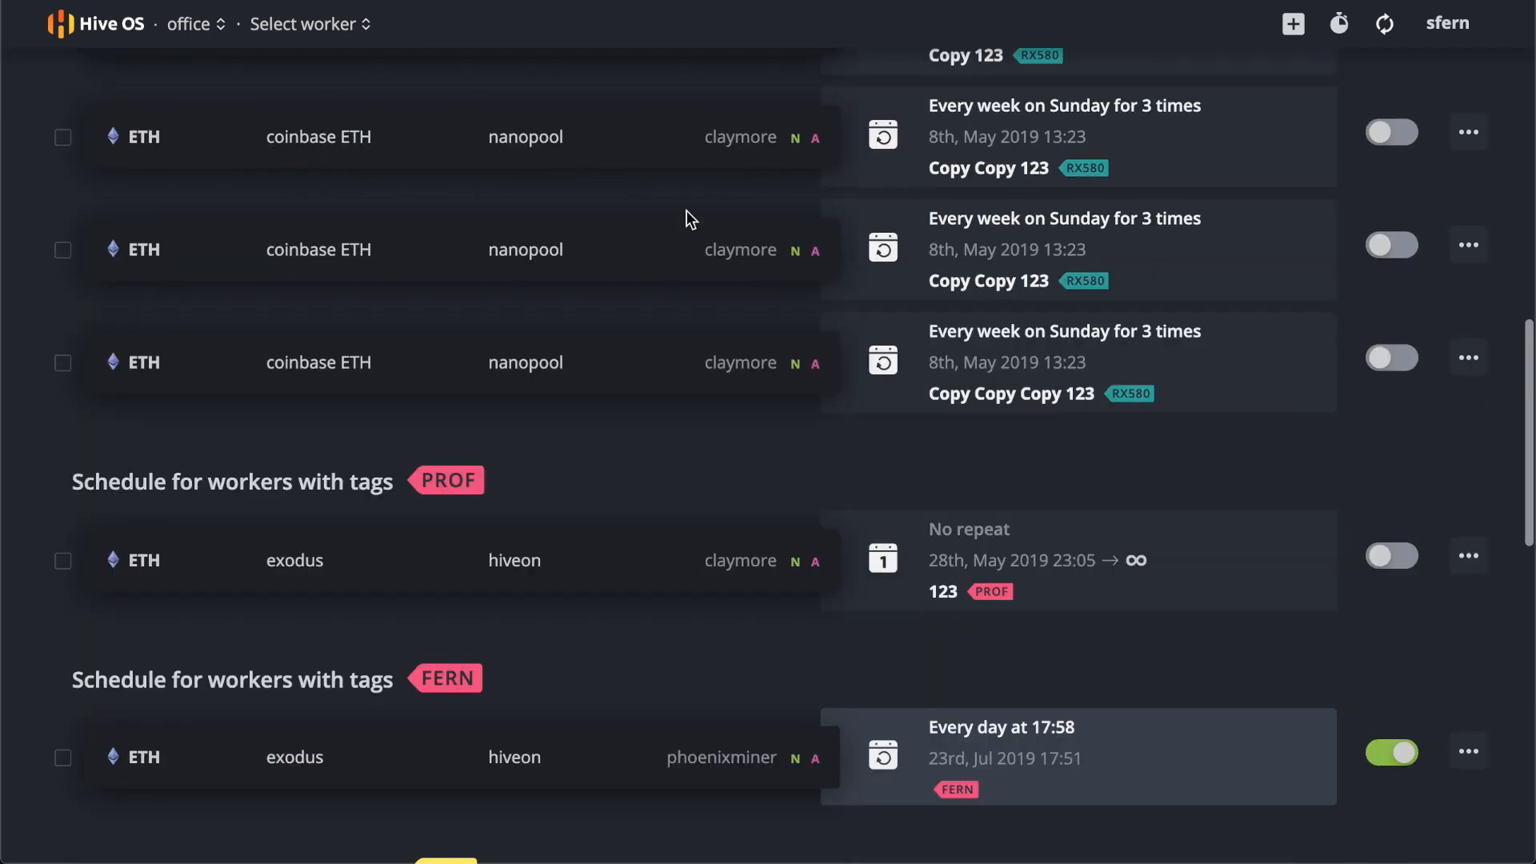
scroll("down", 3)
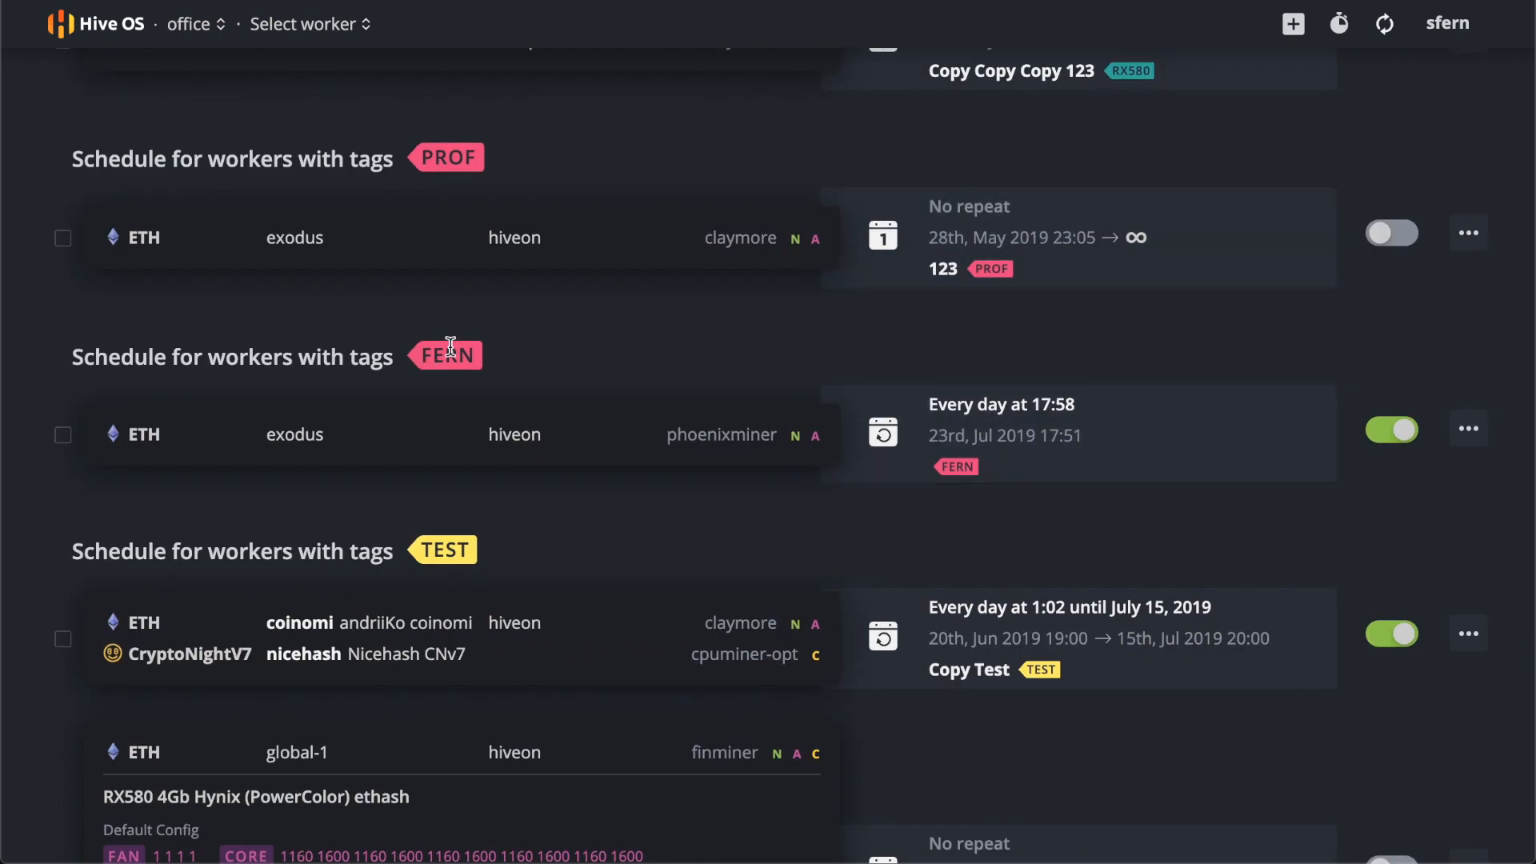
mouse_move(1467, 423)
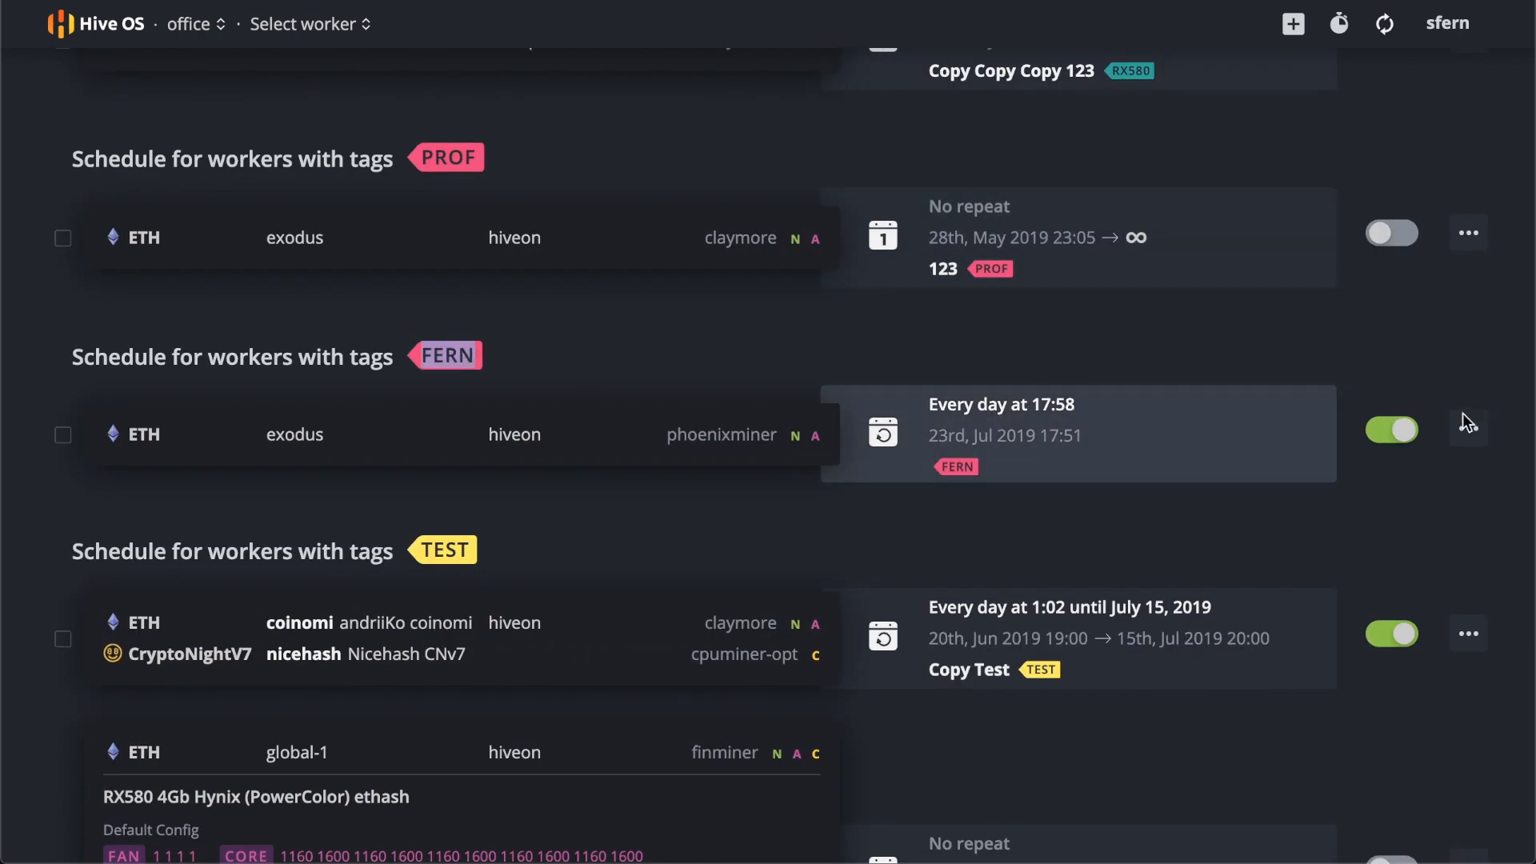
Edit the FERN event's run command, trying reboot, upgrade and miner stop before choosing exec.
left_click(1469, 427)
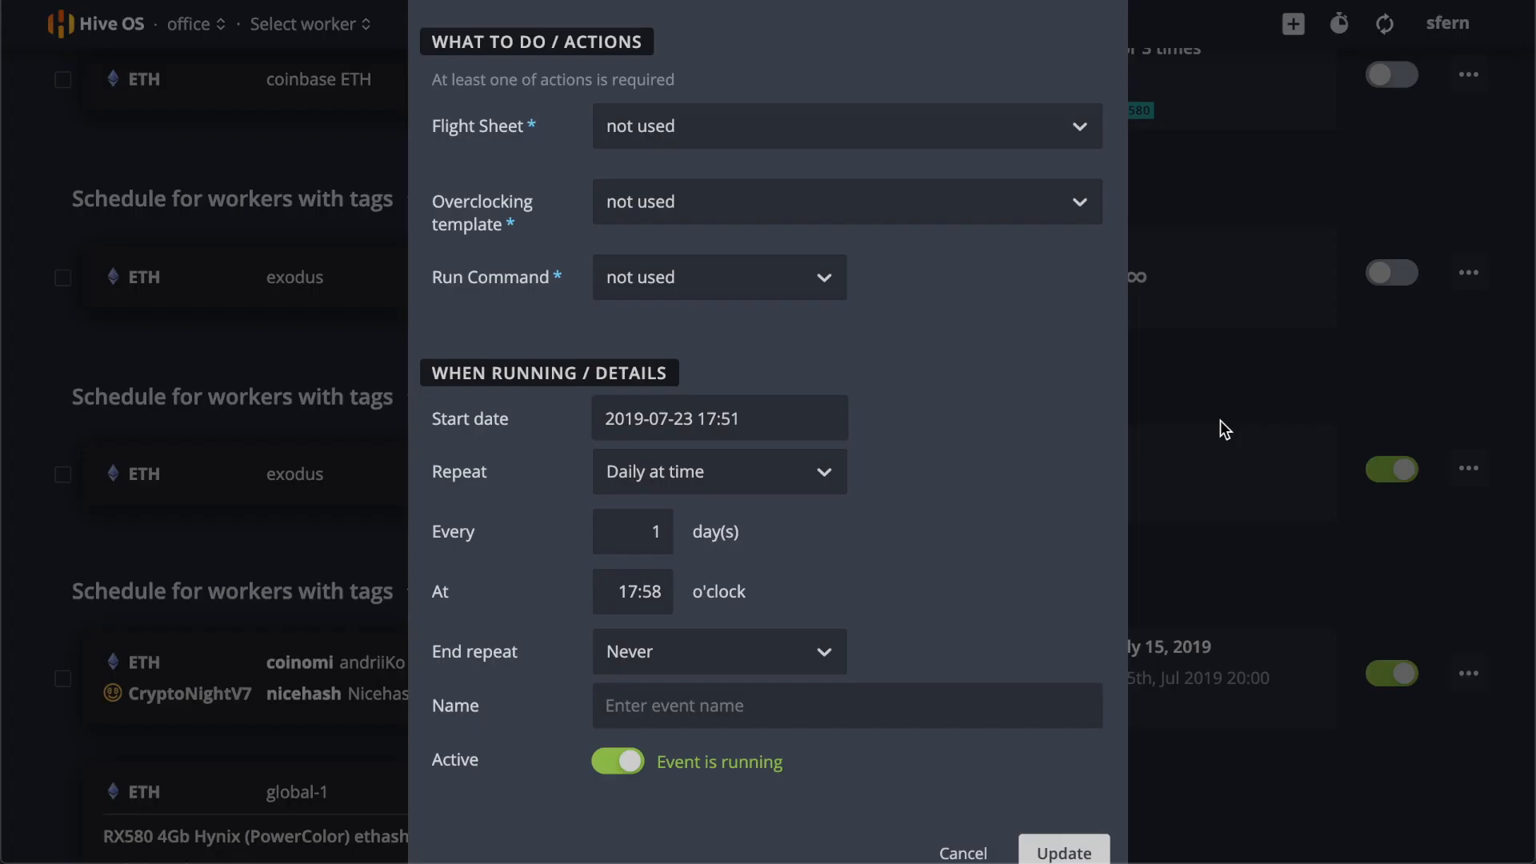
mouse_move(686, 283)
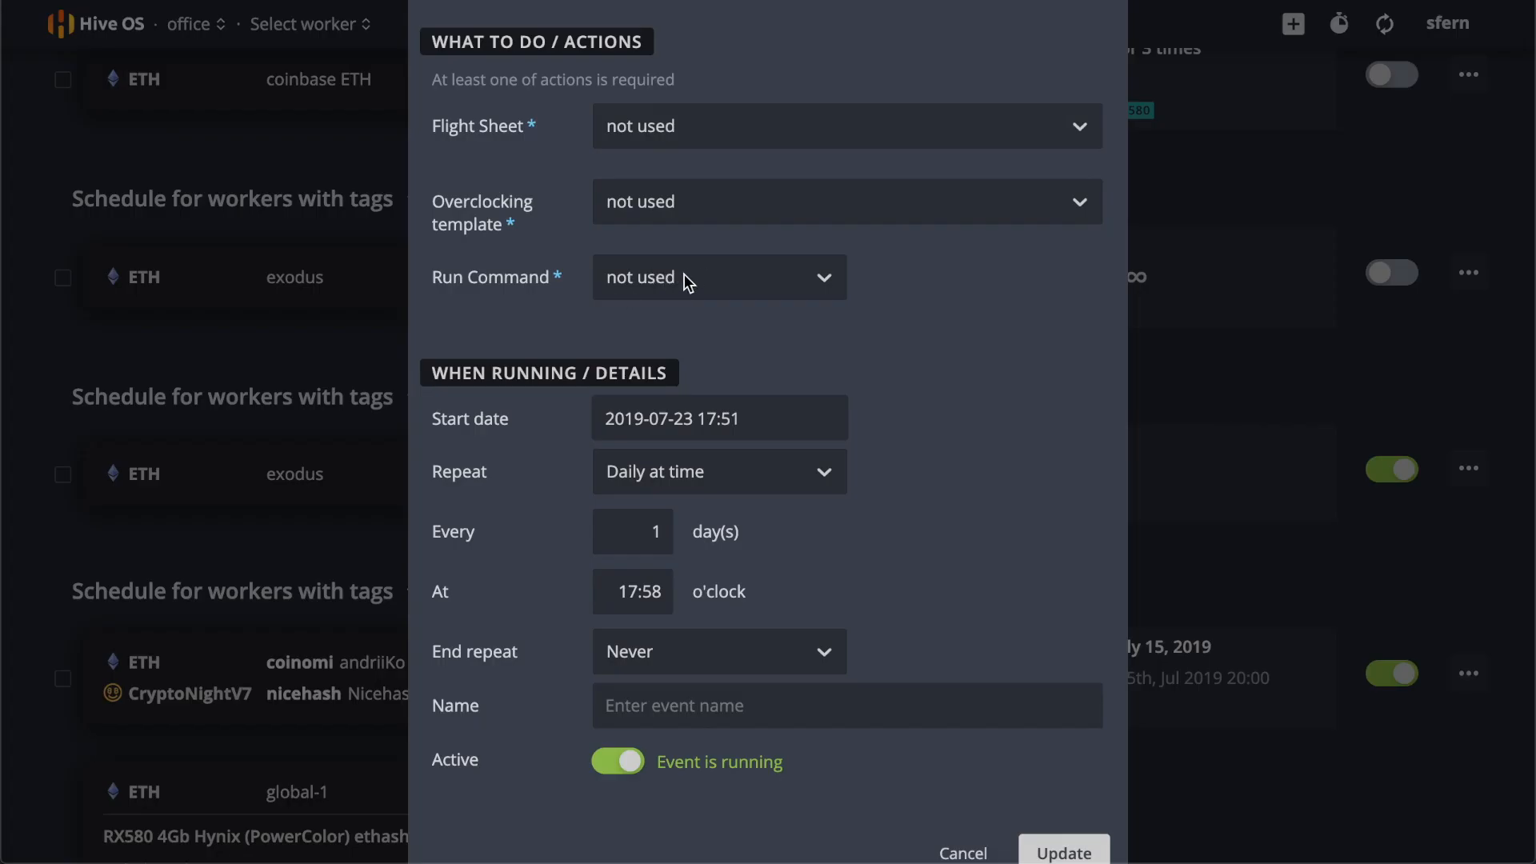
left_click(719, 278)
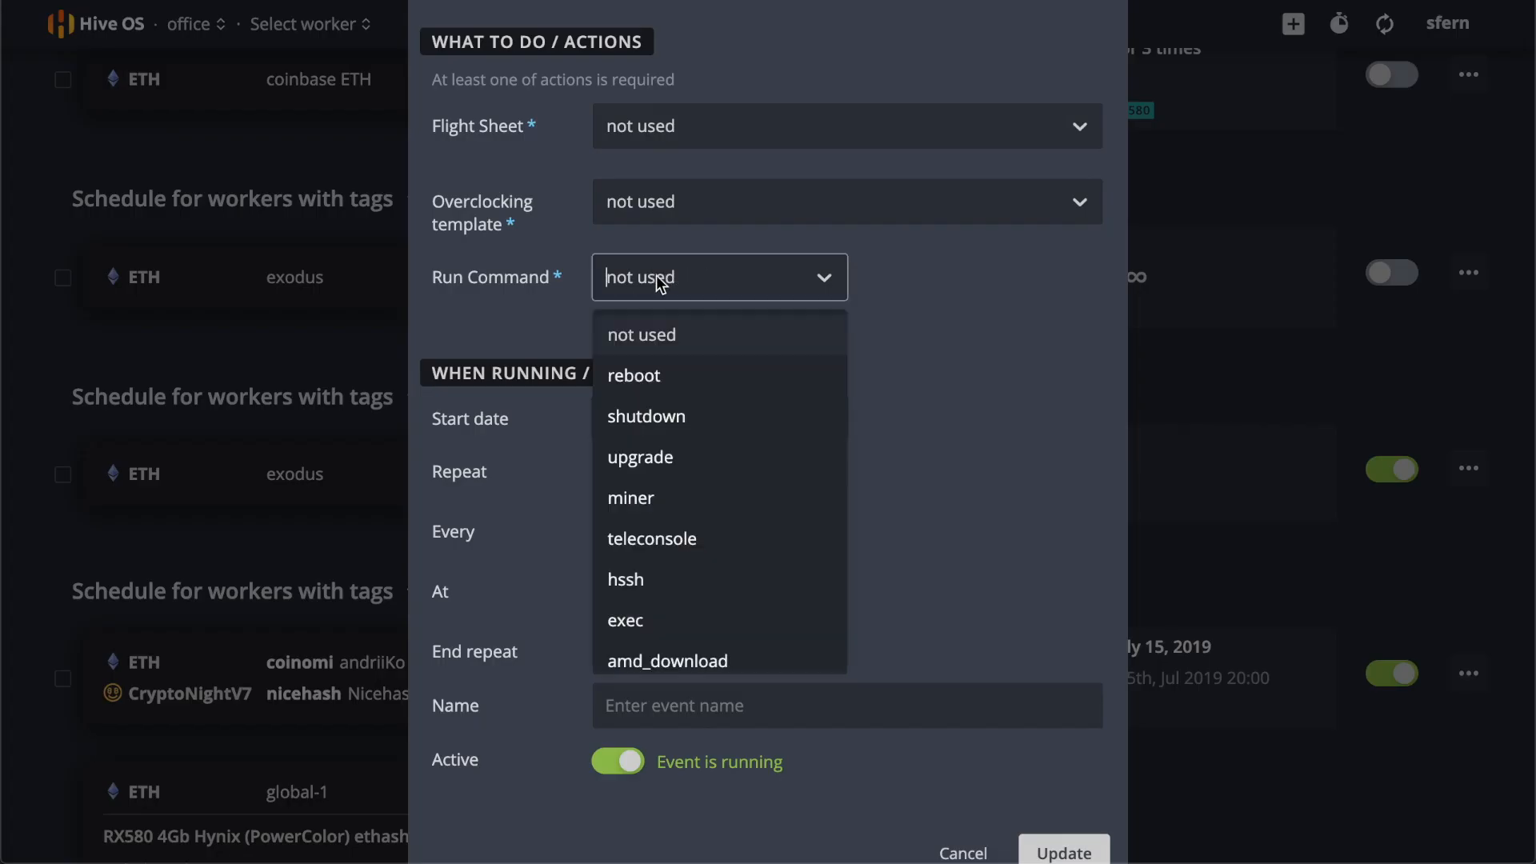
left_click(634, 375)
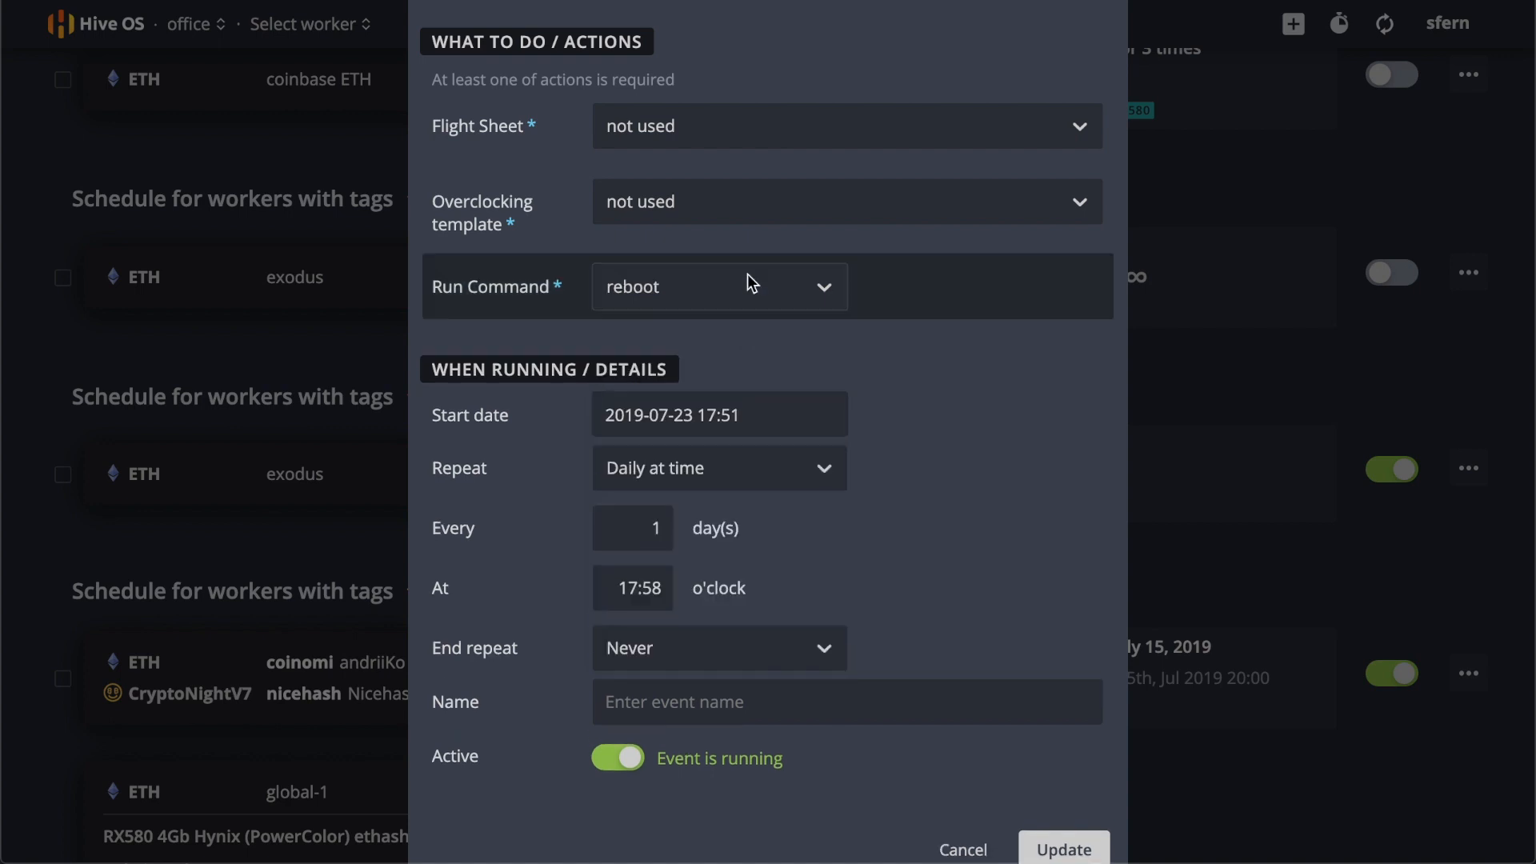
left_click(720, 287)
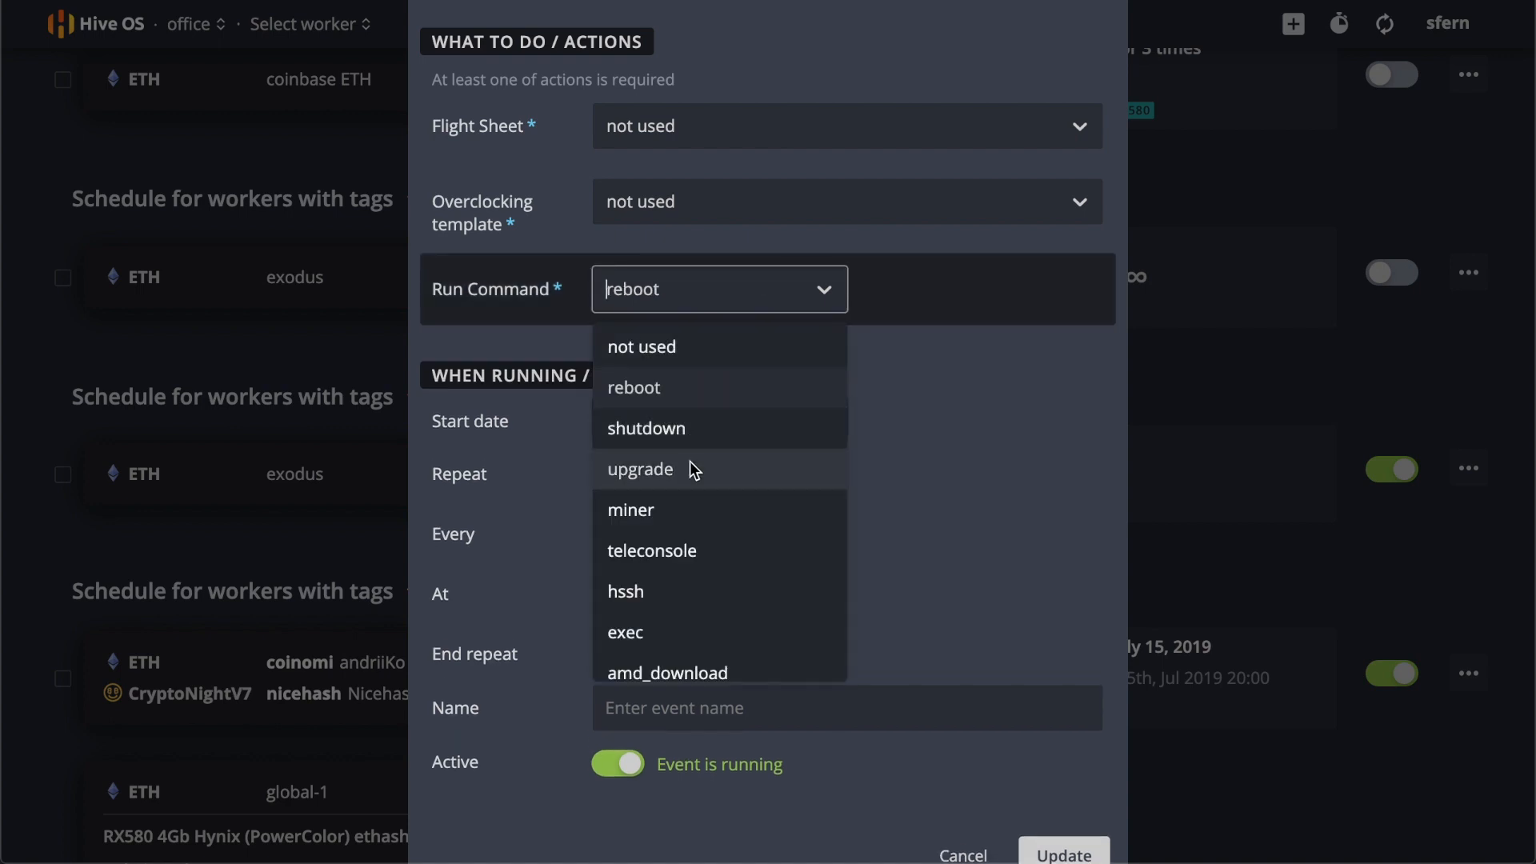
left_click(640, 468)
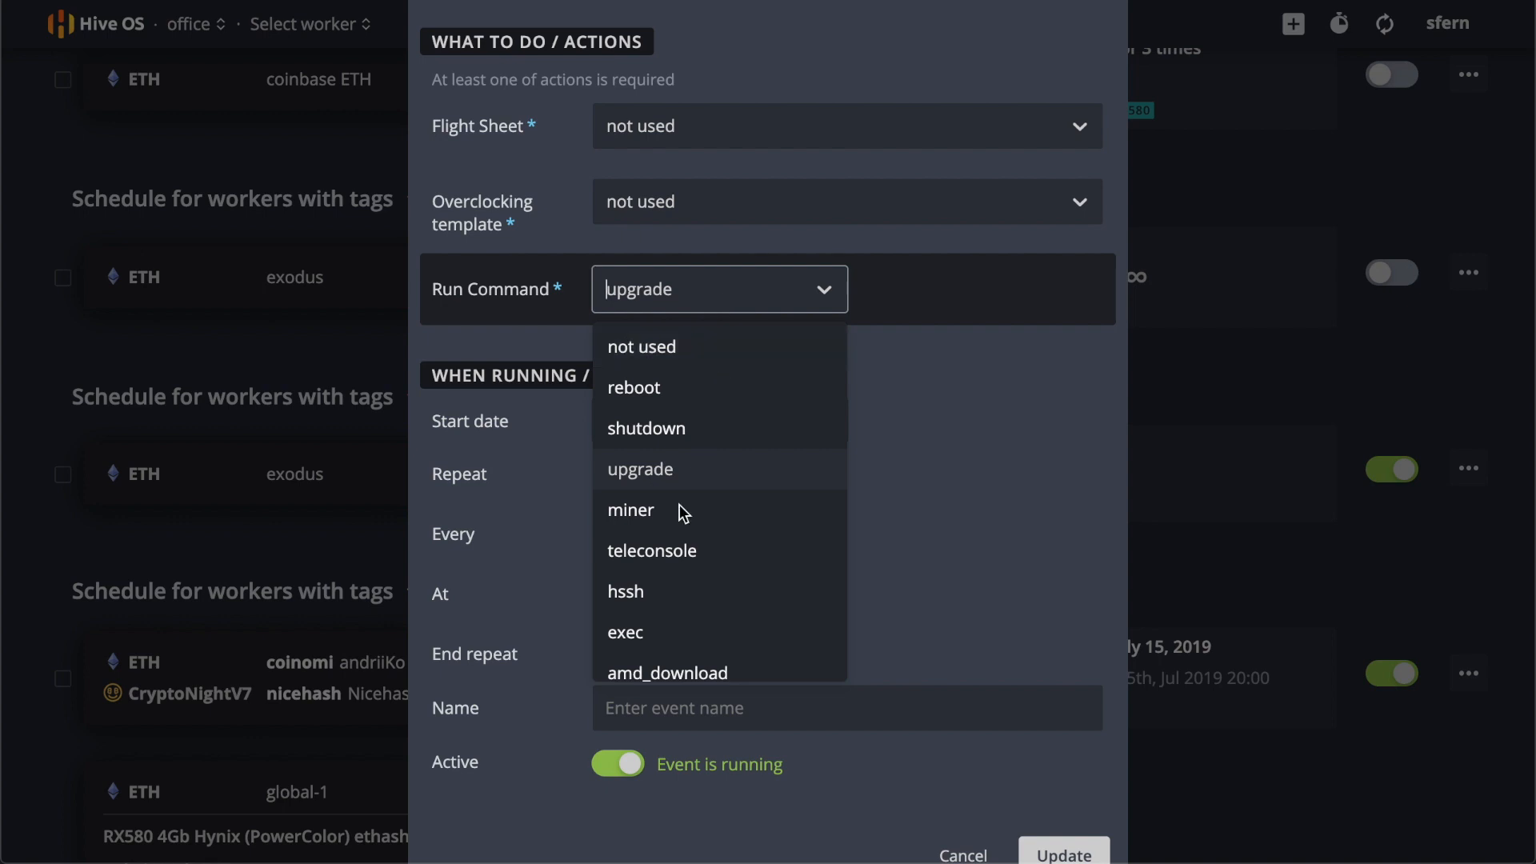
left_click(631, 510)
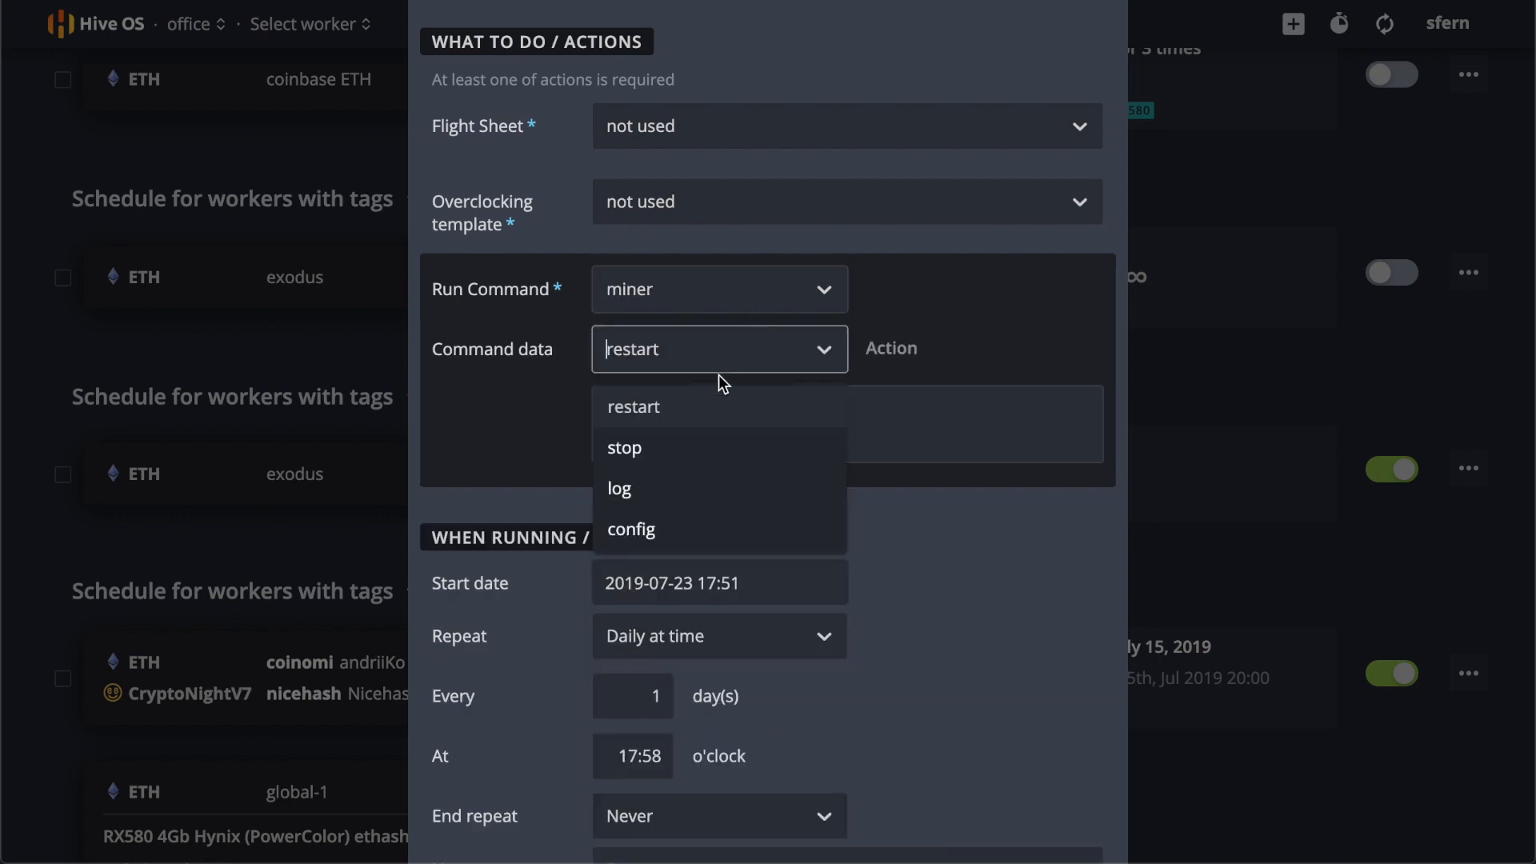
left_click(624, 448)
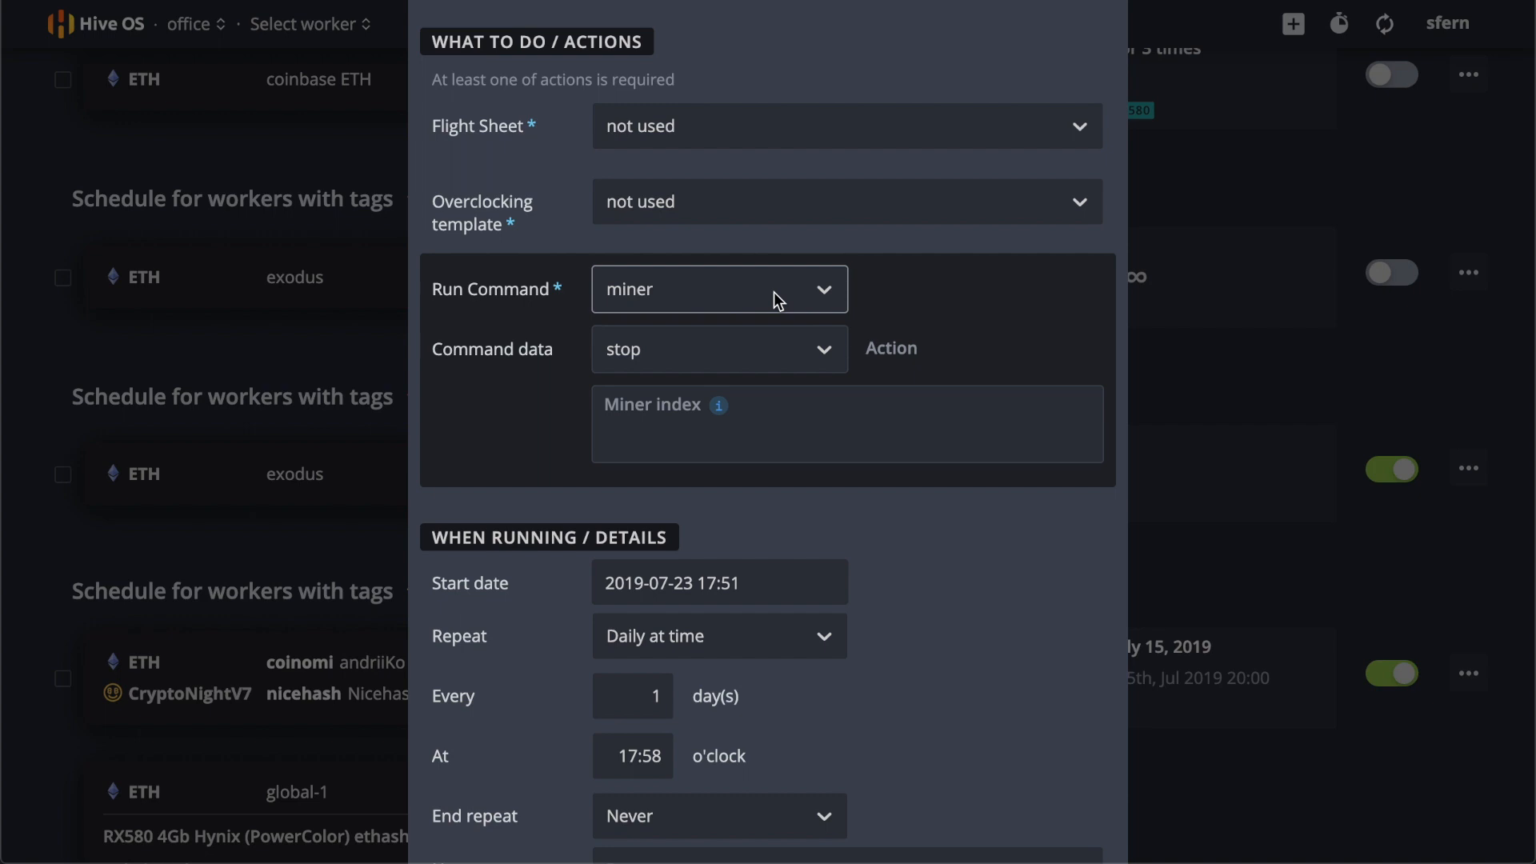
left_click(720, 288)
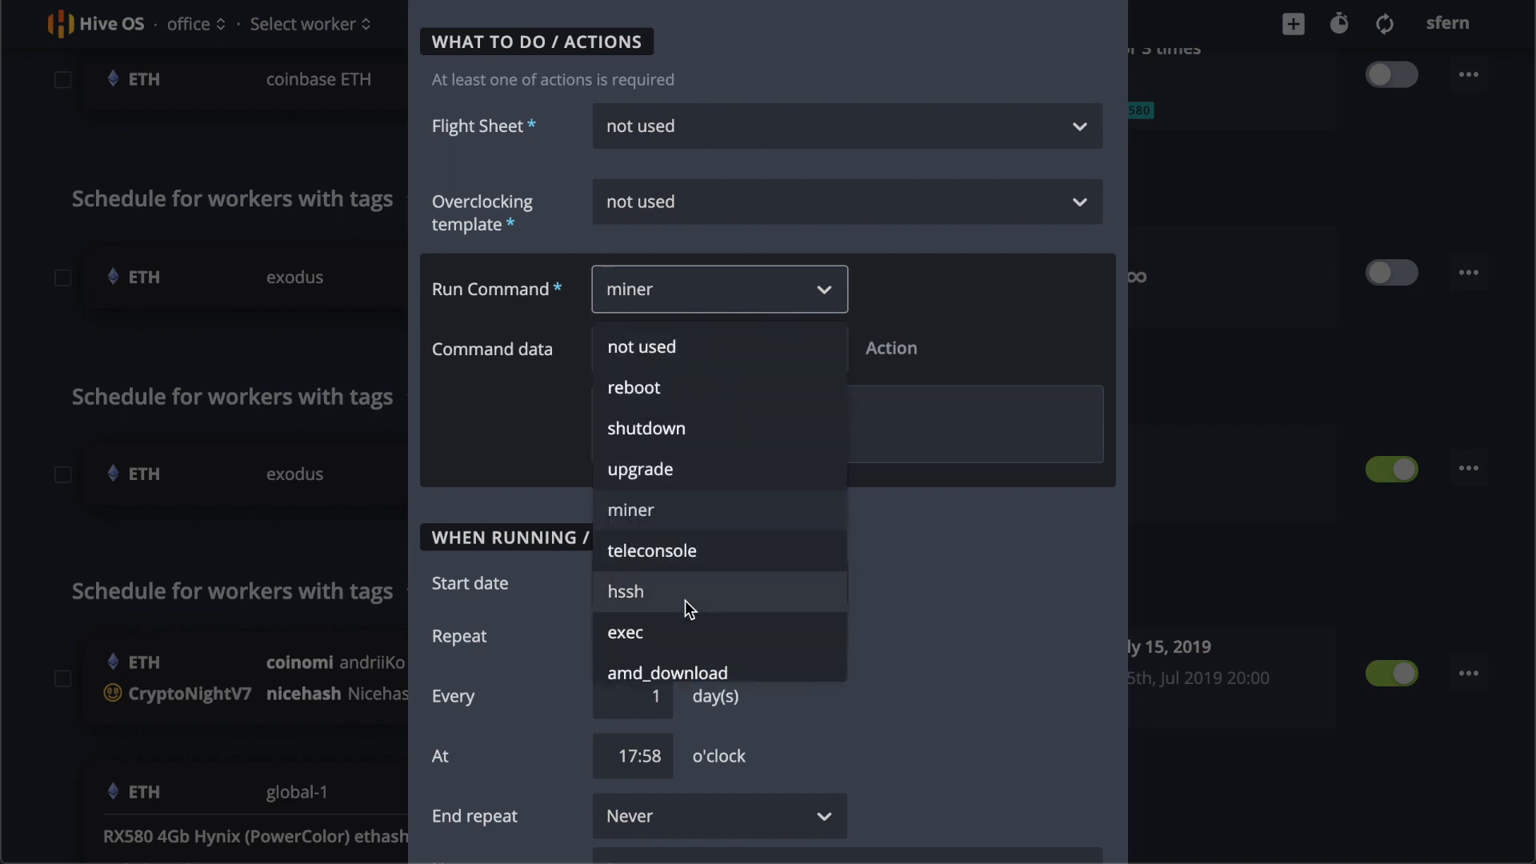
left_click(624, 632)
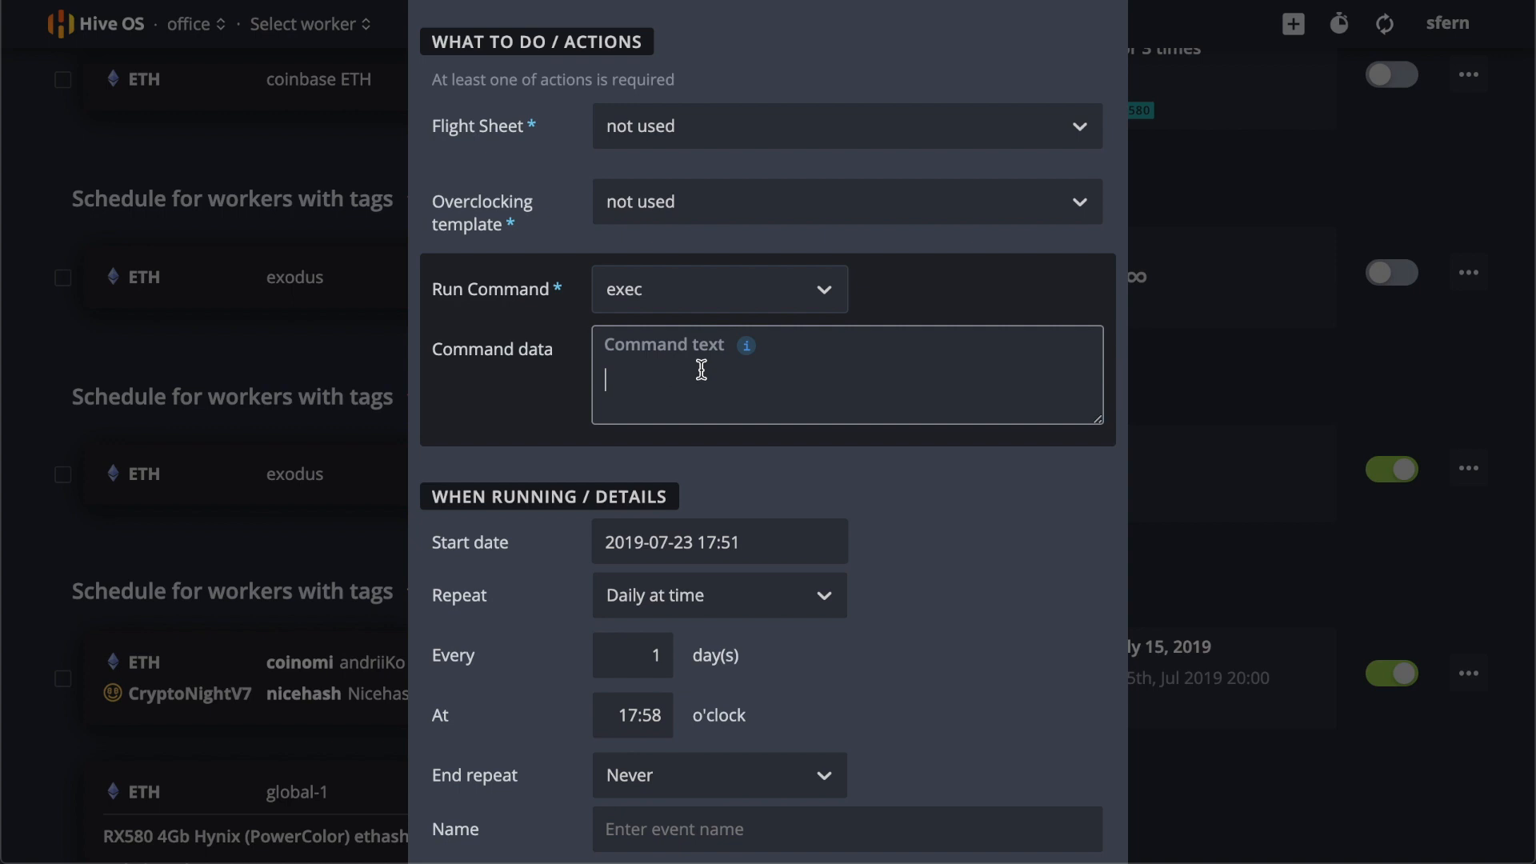
mouse_move(885, 305)
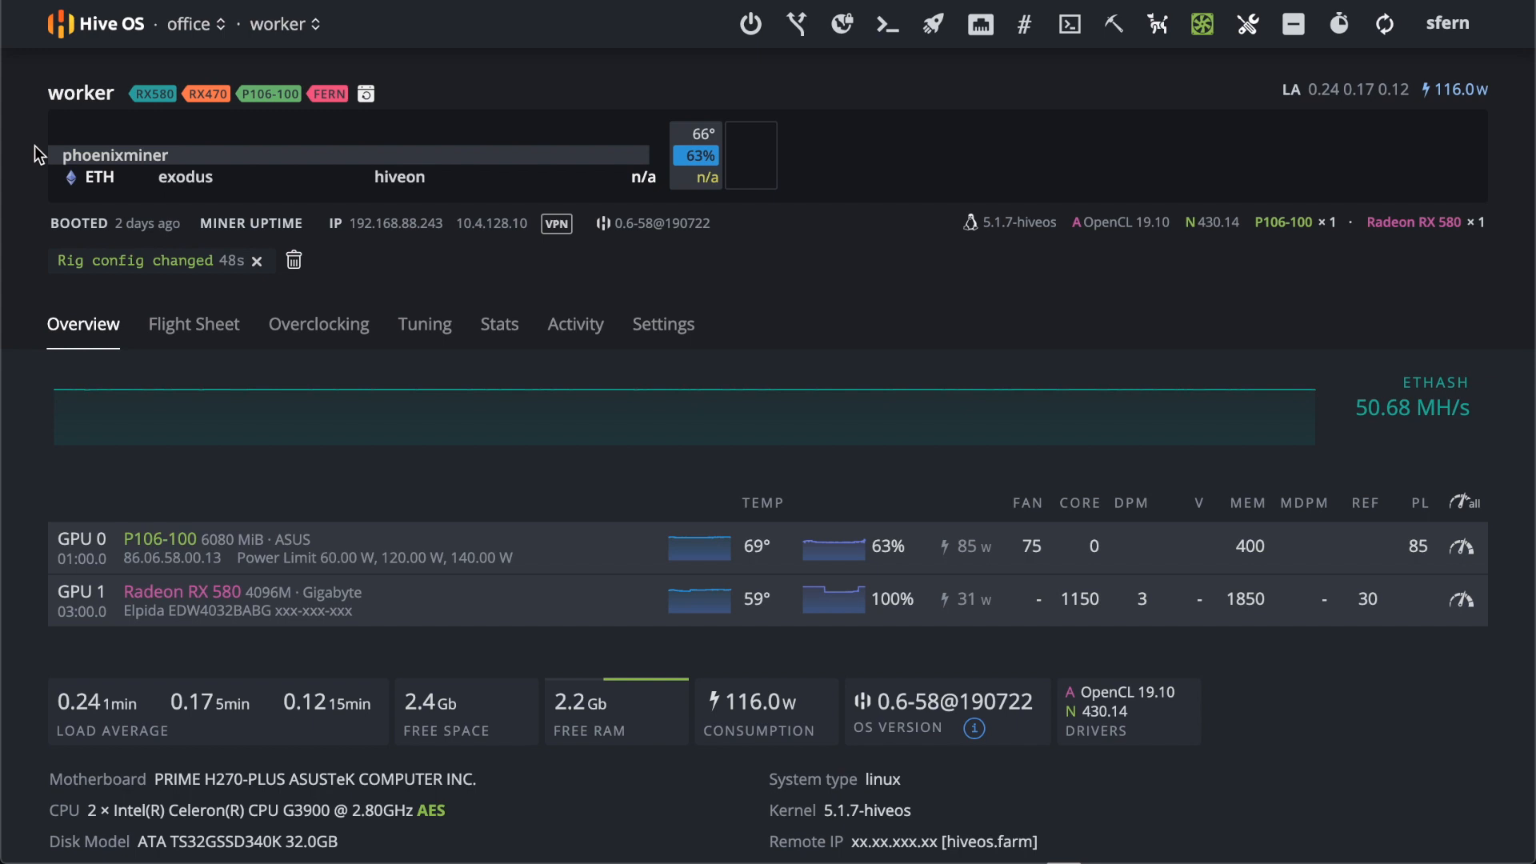
mouse_move(507, 109)
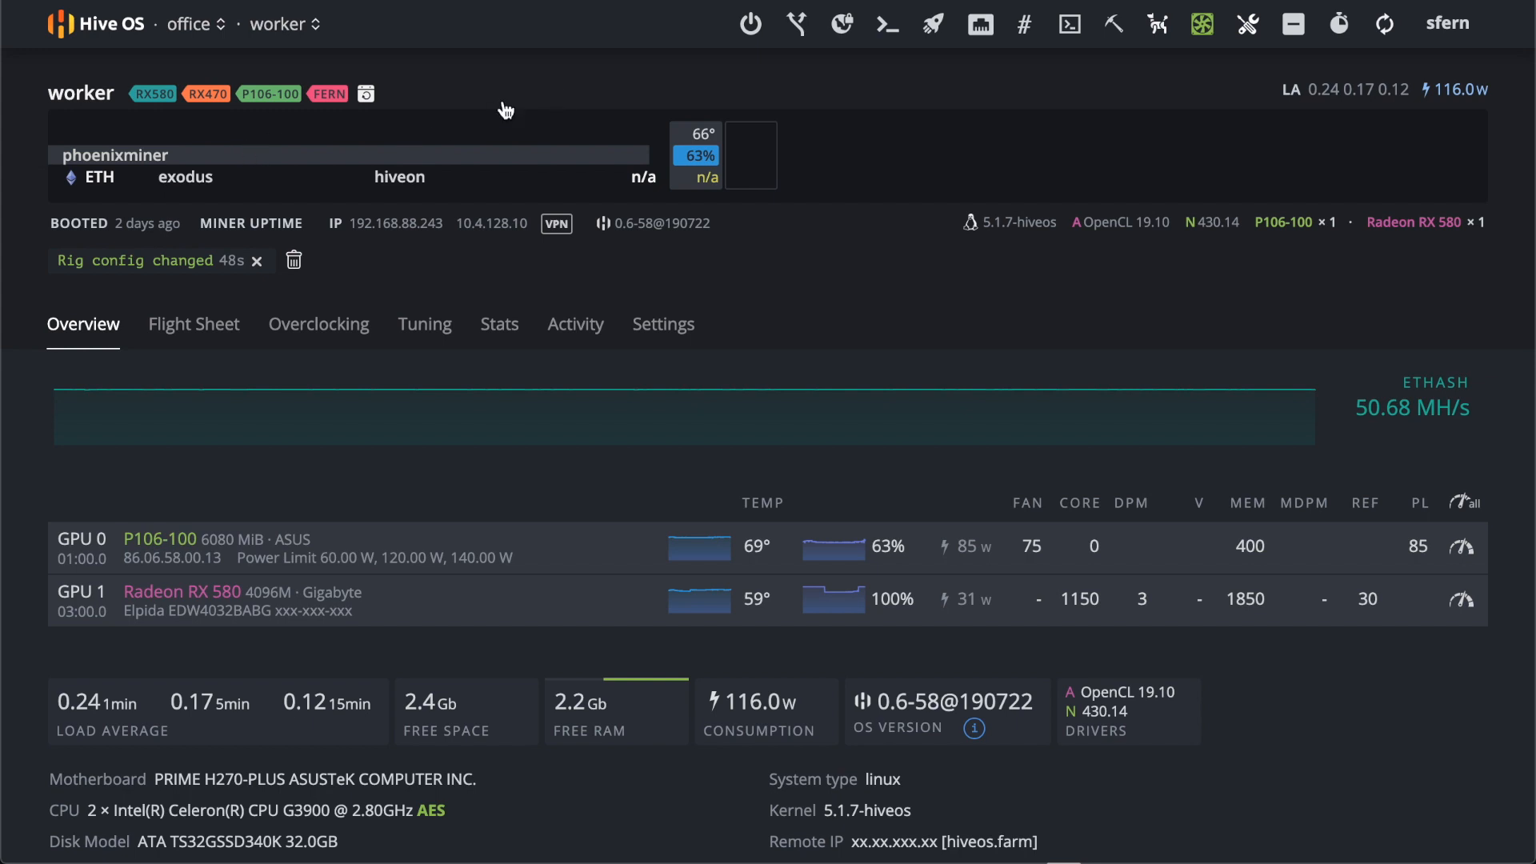